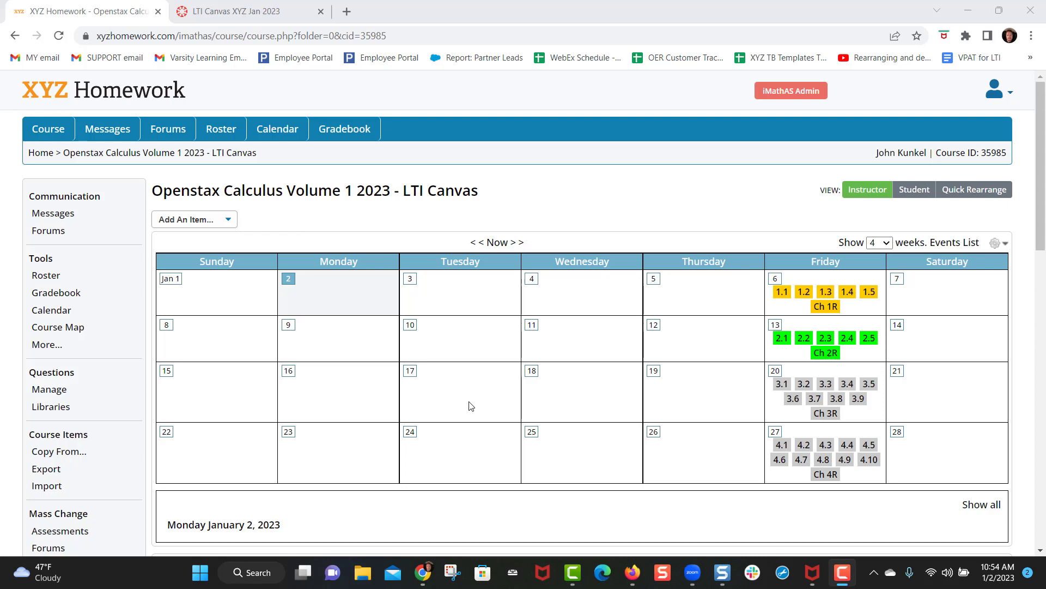
mouse_move(280, 238)
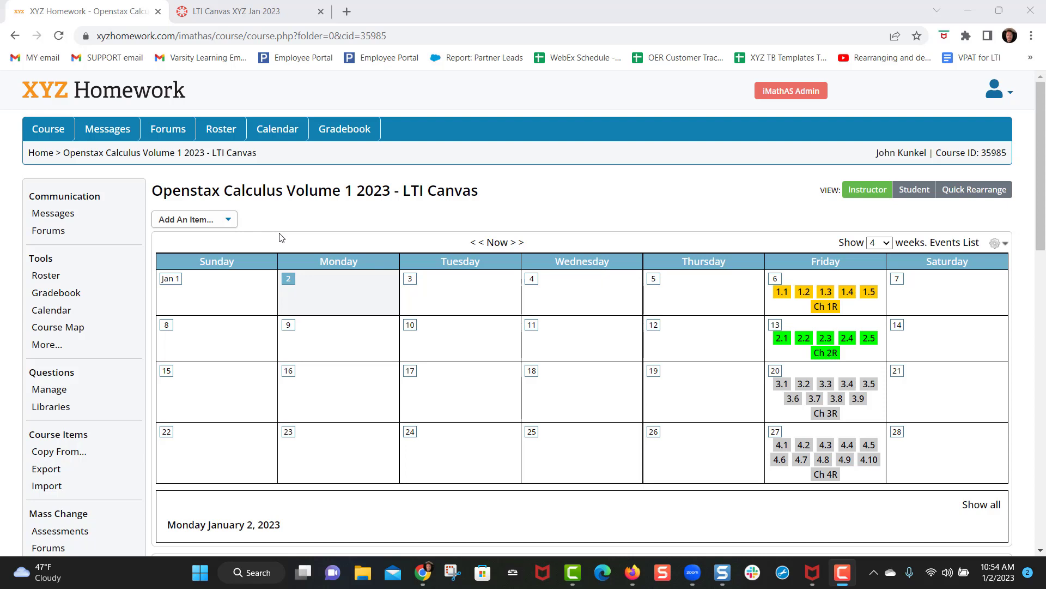
mouse_move(302, 202)
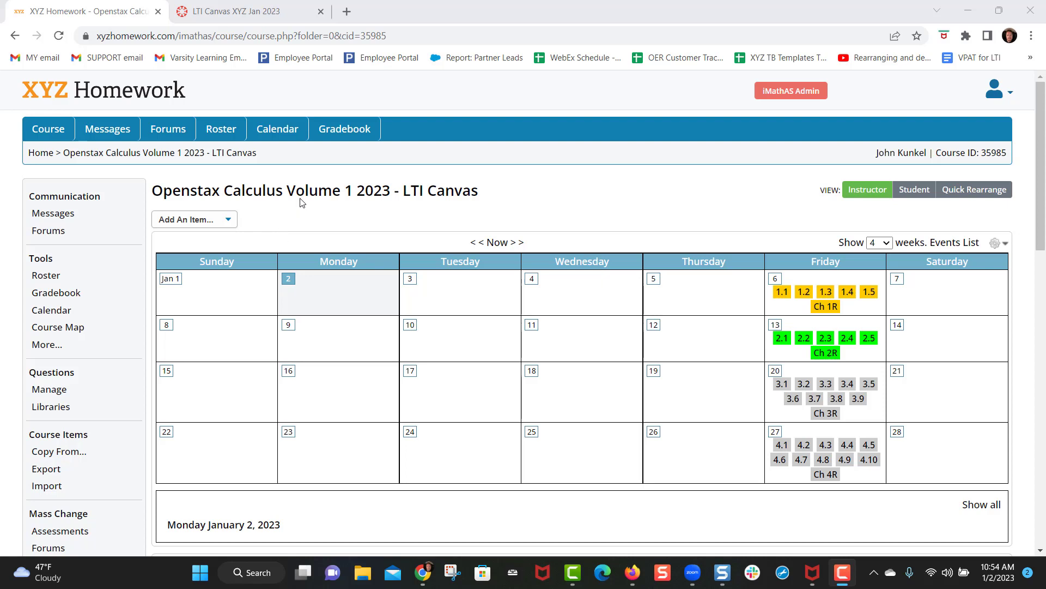
mouse_move(681, 216)
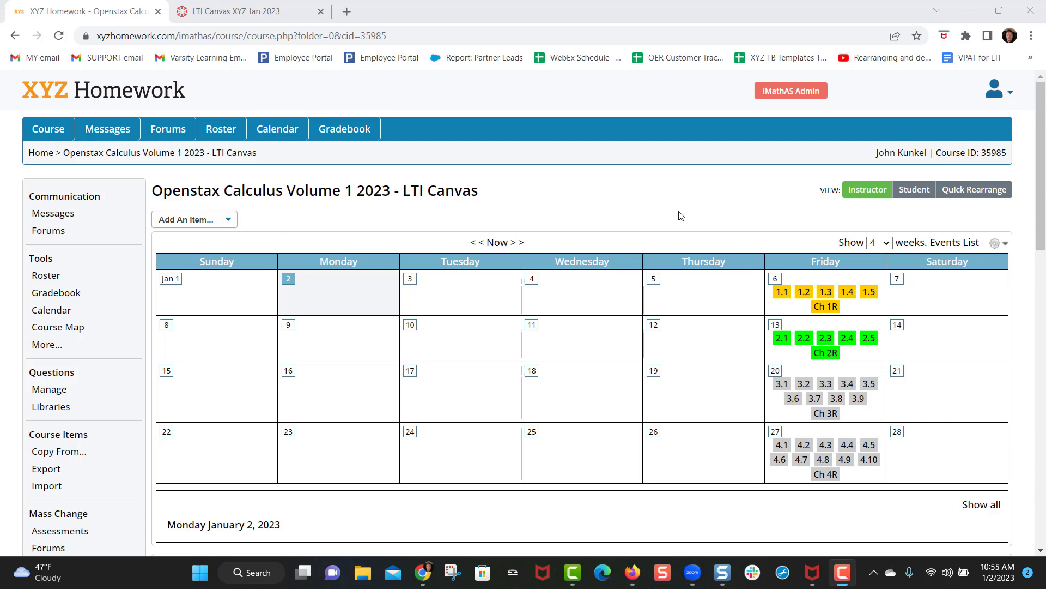
mouse_move(790, 312)
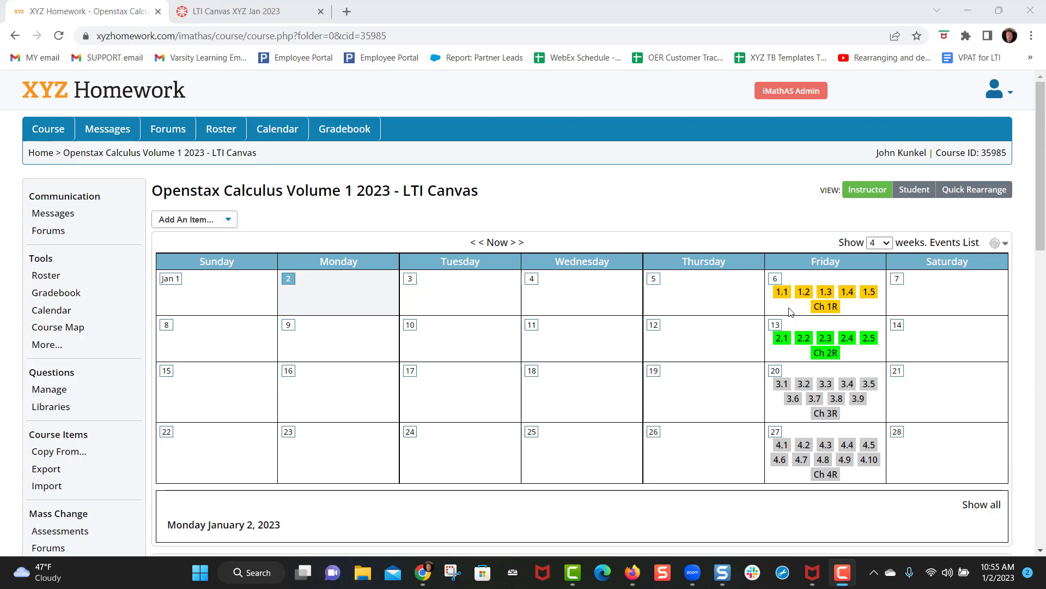
mouse_move(790, 286)
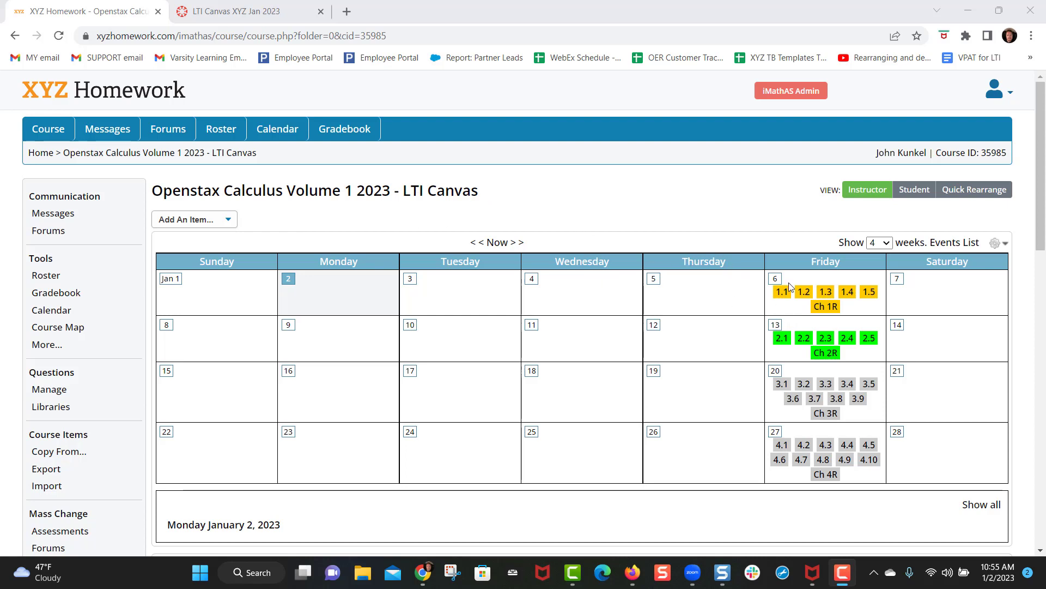
mouse_move(815, 287)
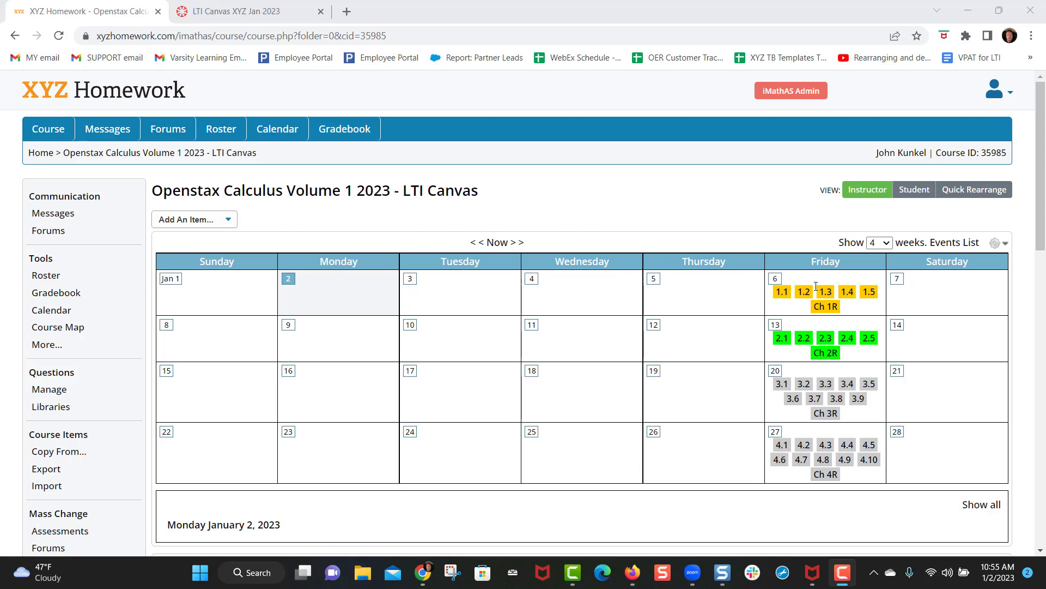
mouse_move(242, 292)
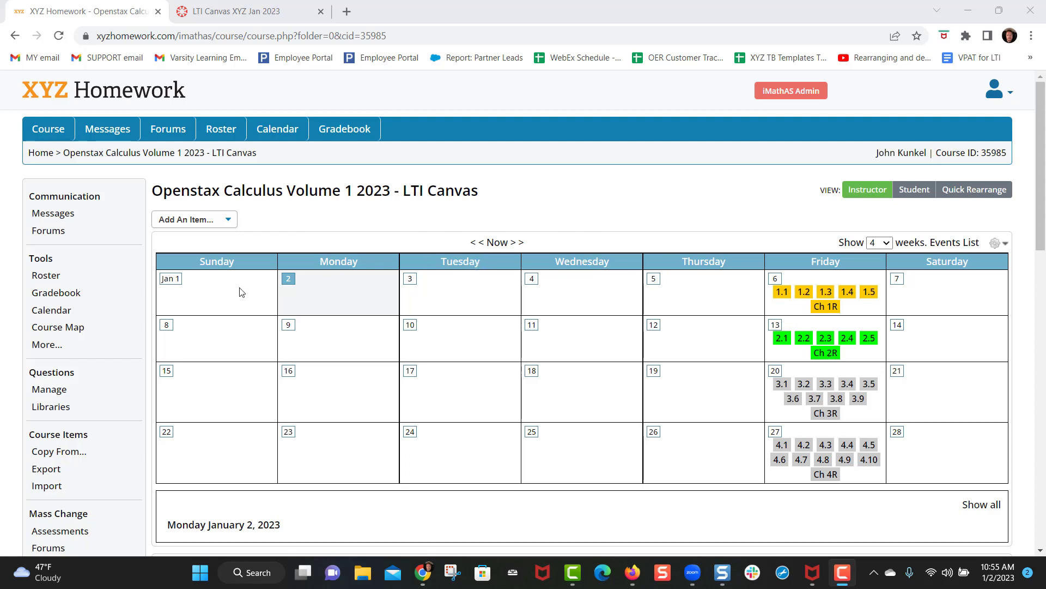
Open the course export page, preview BlackBoard's options, then set the target LMS back to Canvas
scroll(down, 3)
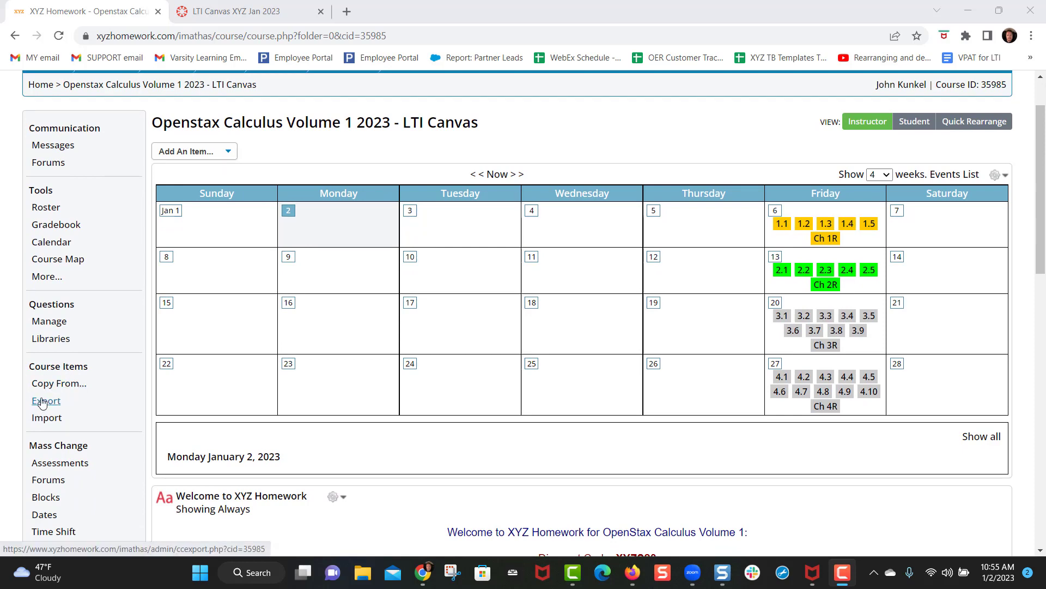
click(45, 401)
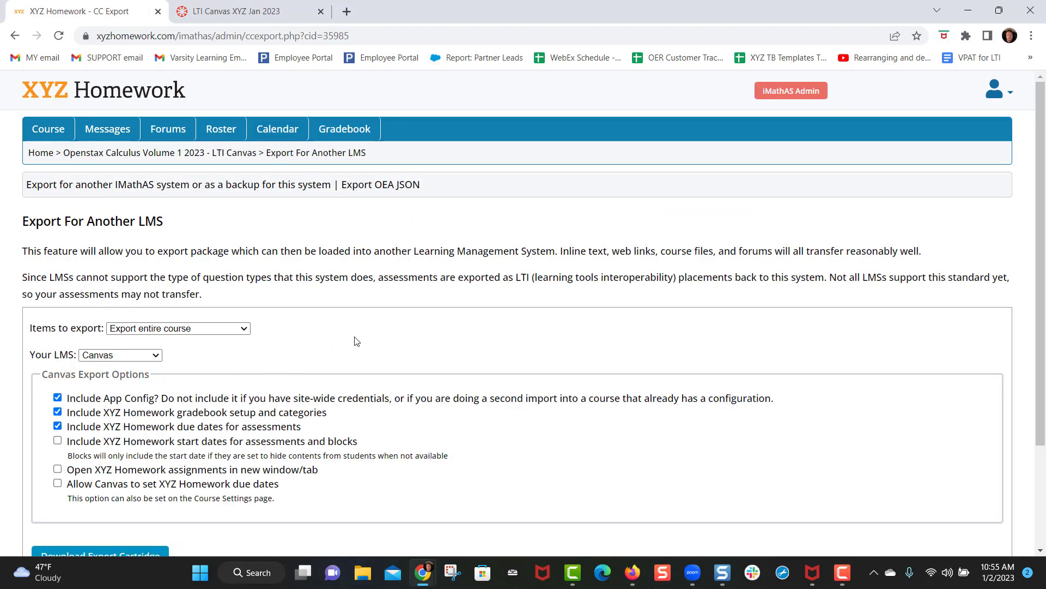
scroll(down, 3)
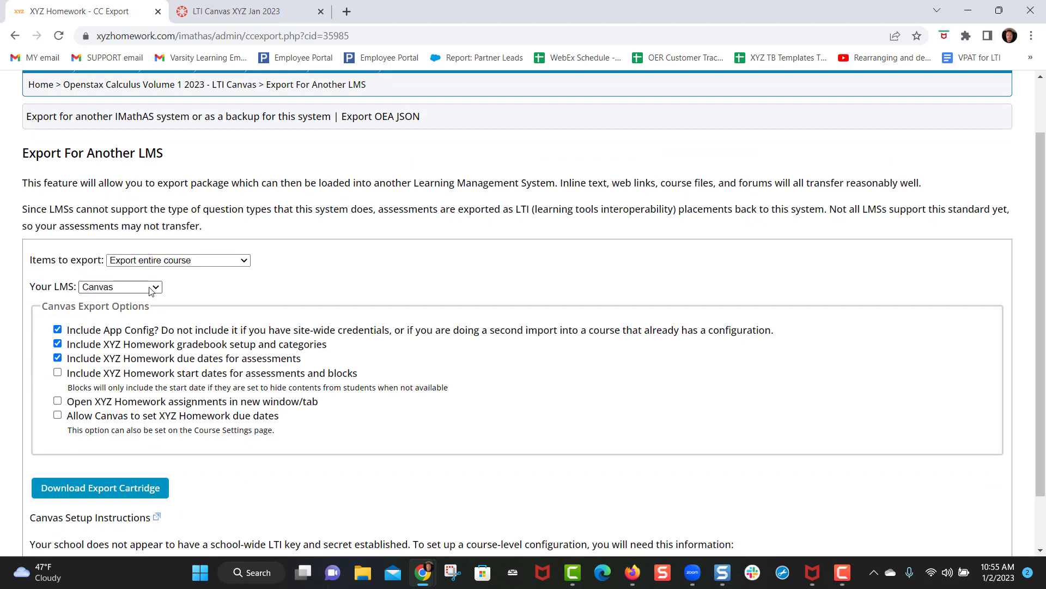
click(119, 286)
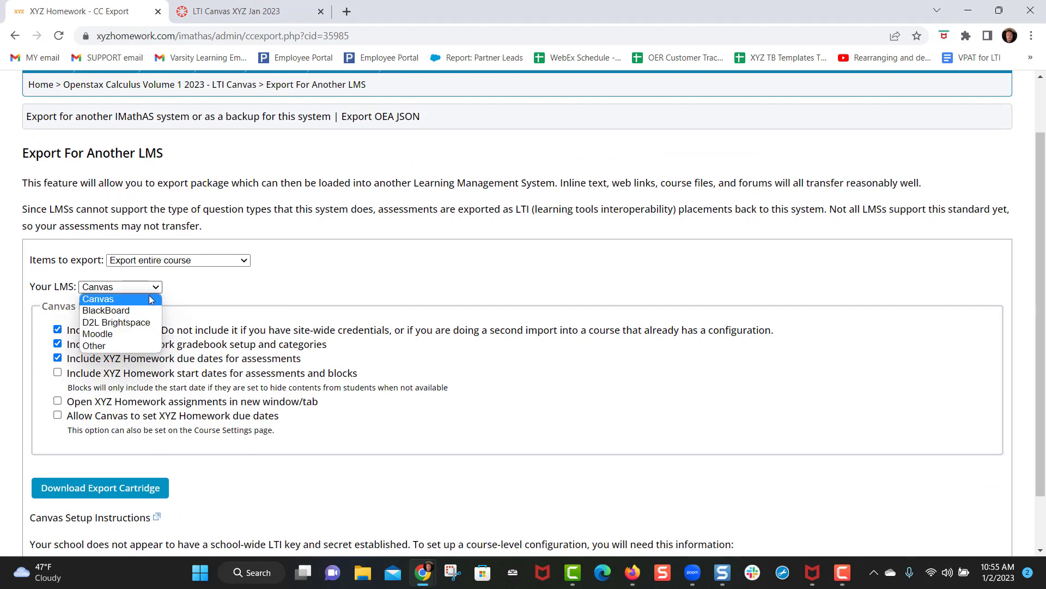
mouse_move(144, 305)
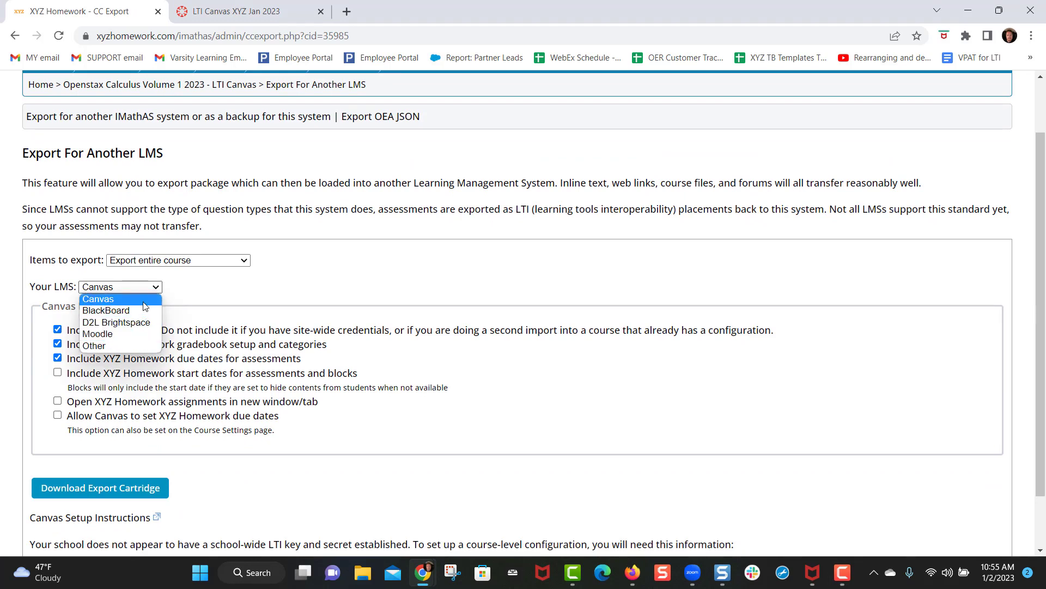
mouse_move(106, 310)
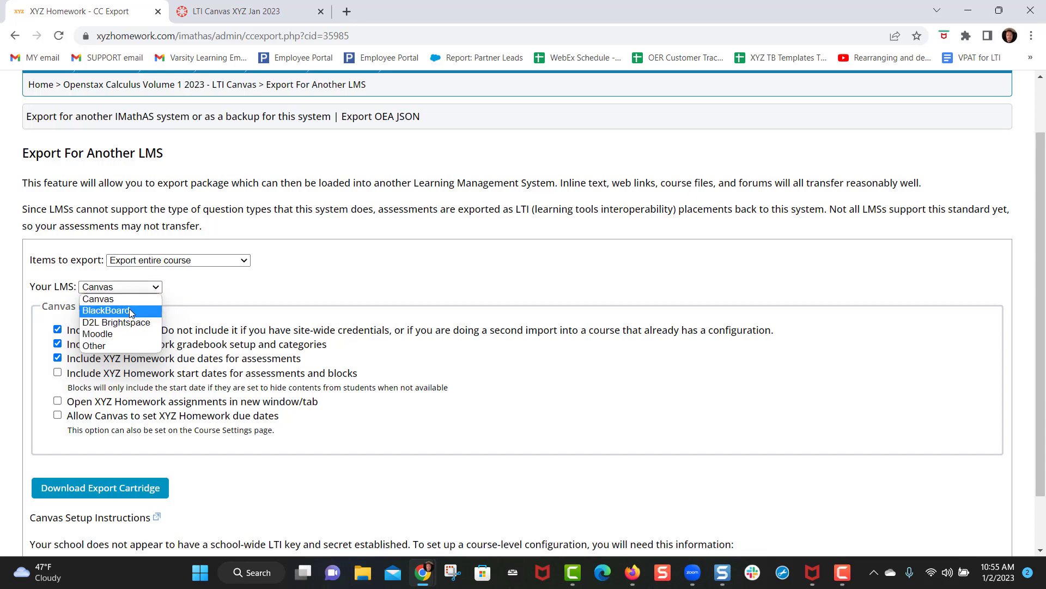
click(107, 310)
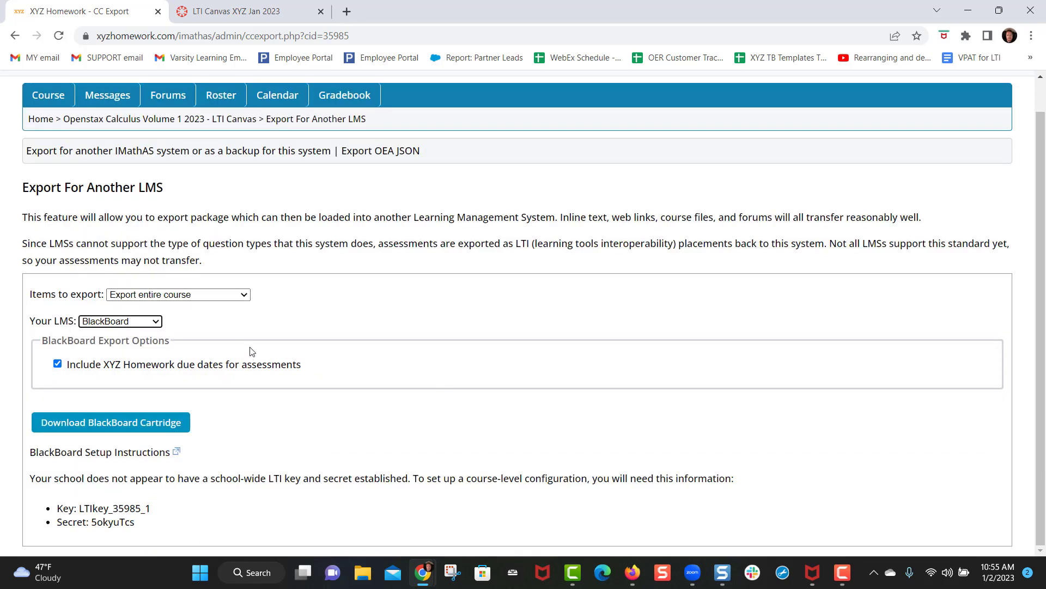
mouse_move(99, 452)
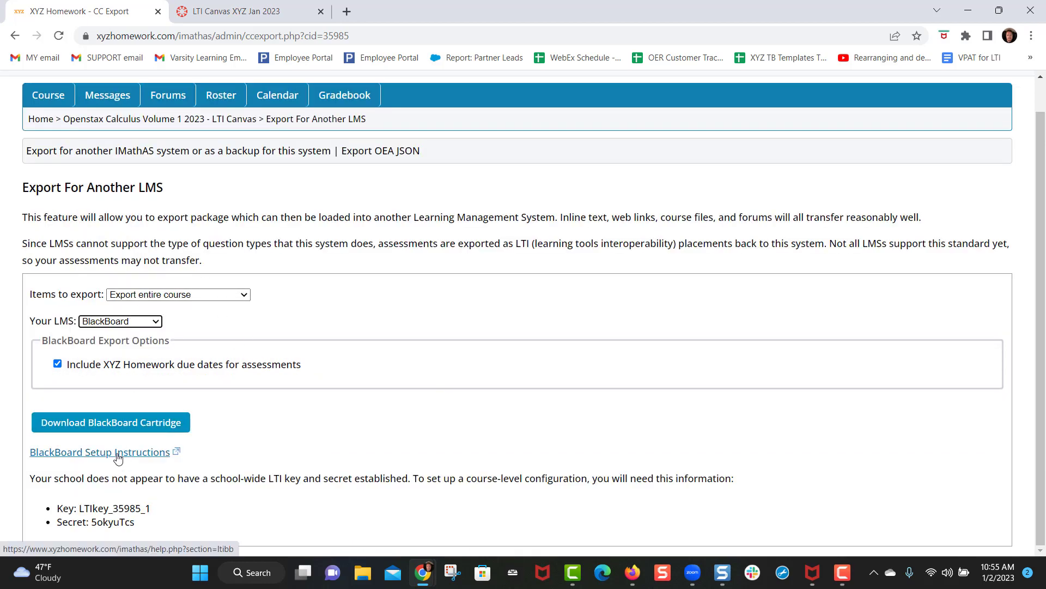
mouse_move(131, 332)
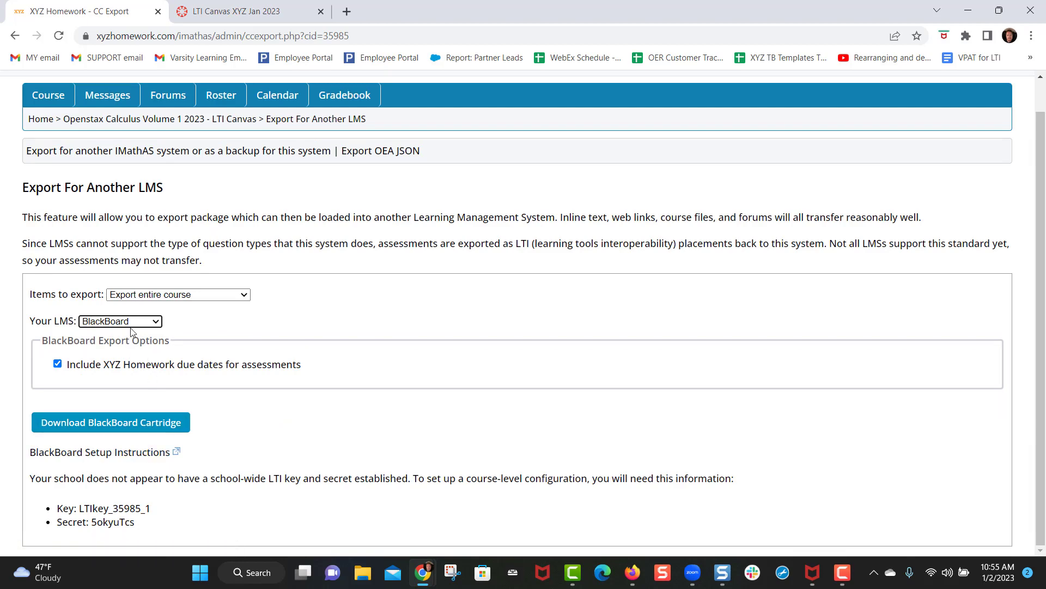
click(119, 321)
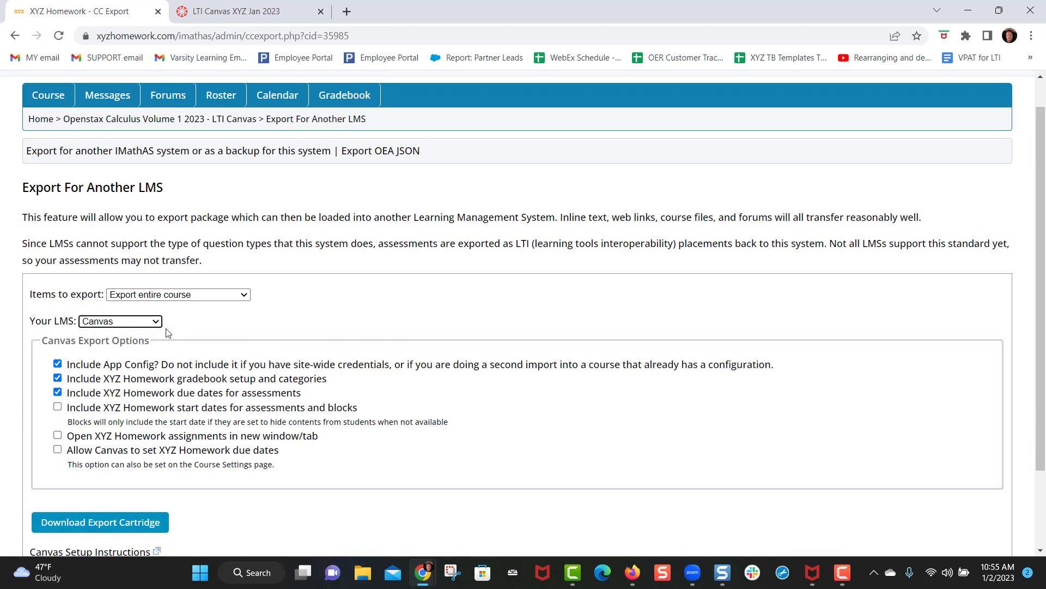
mouse_move(247, 331)
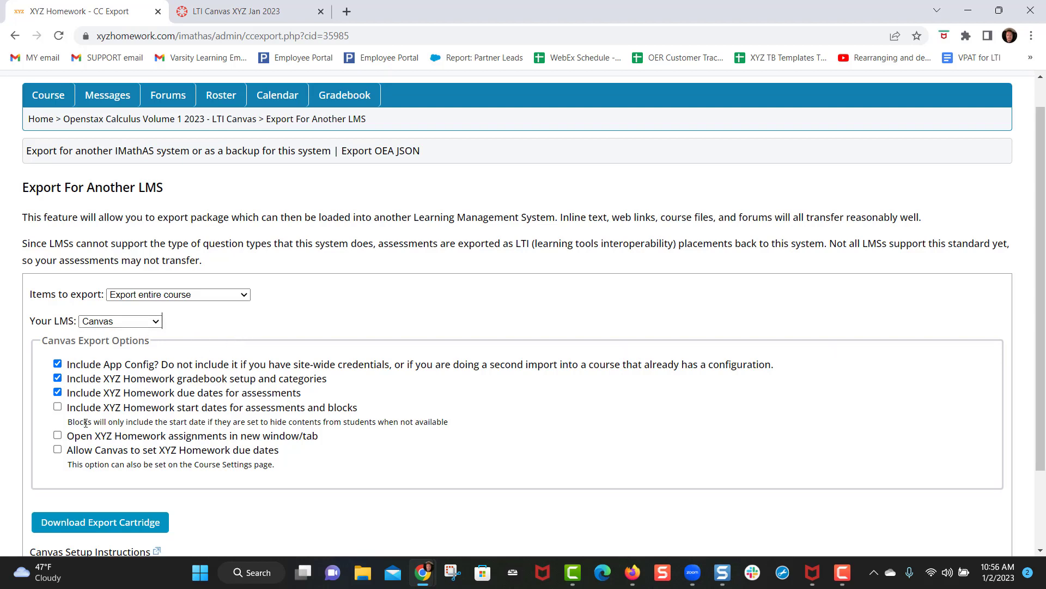
Download the entire course as a Canvas .imscc export cartridge with default options
scroll(down, 3)
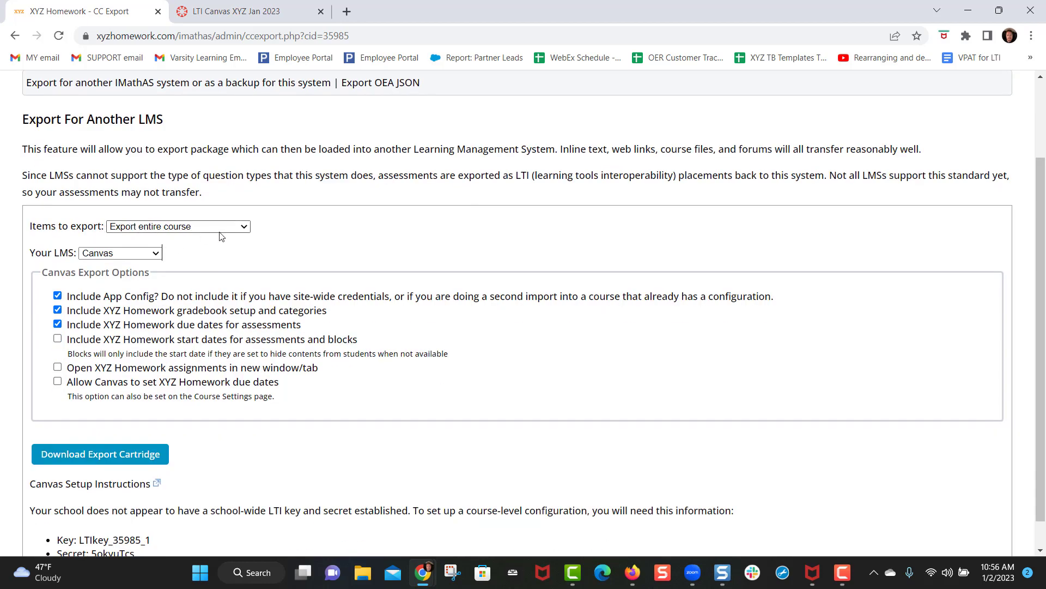
scroll(down, 3)
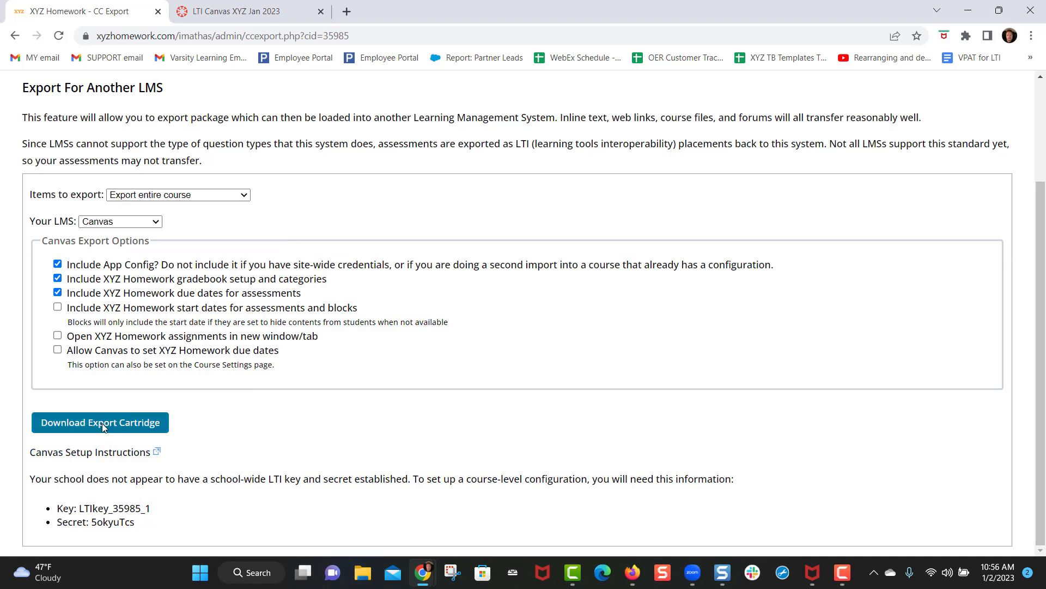
click(99, 422)
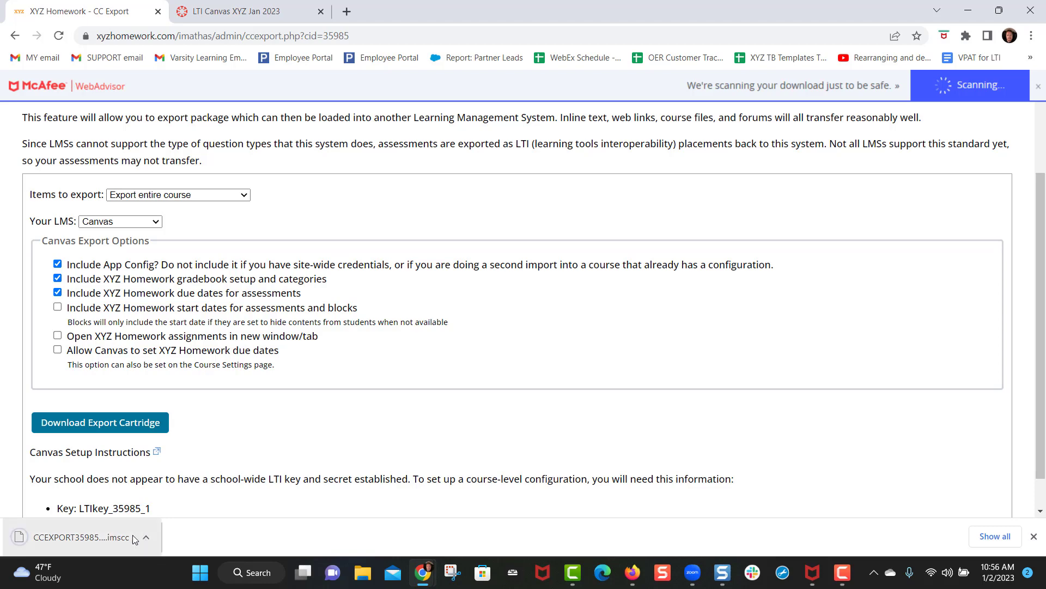
Switch to the LTI Canvas XYZ Jan 2023 course and go to its Settings
click(240, 11)
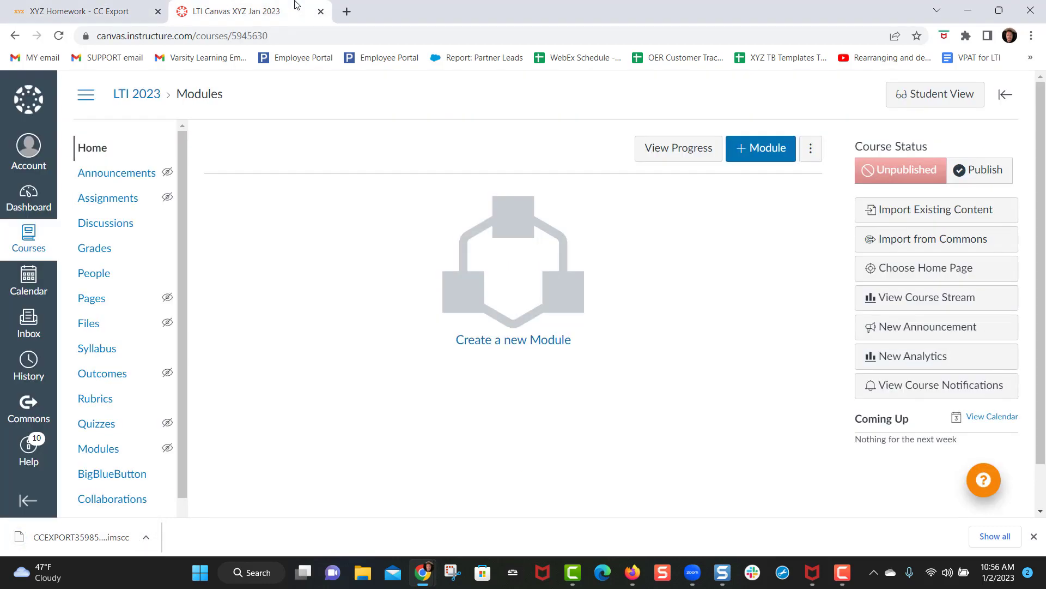
mouse_move(153, 283)
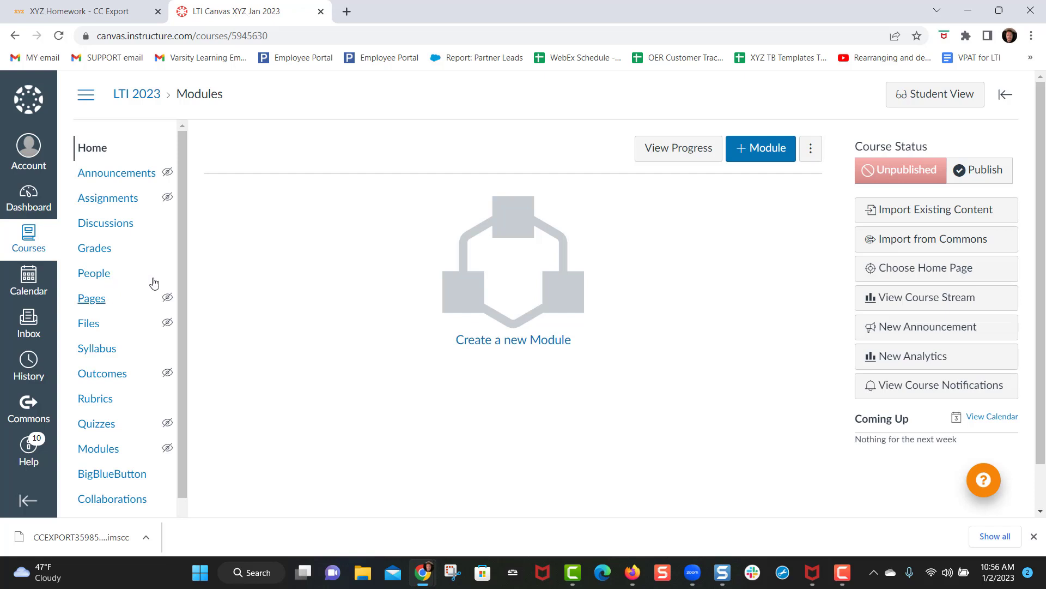
scroll(down, 3)
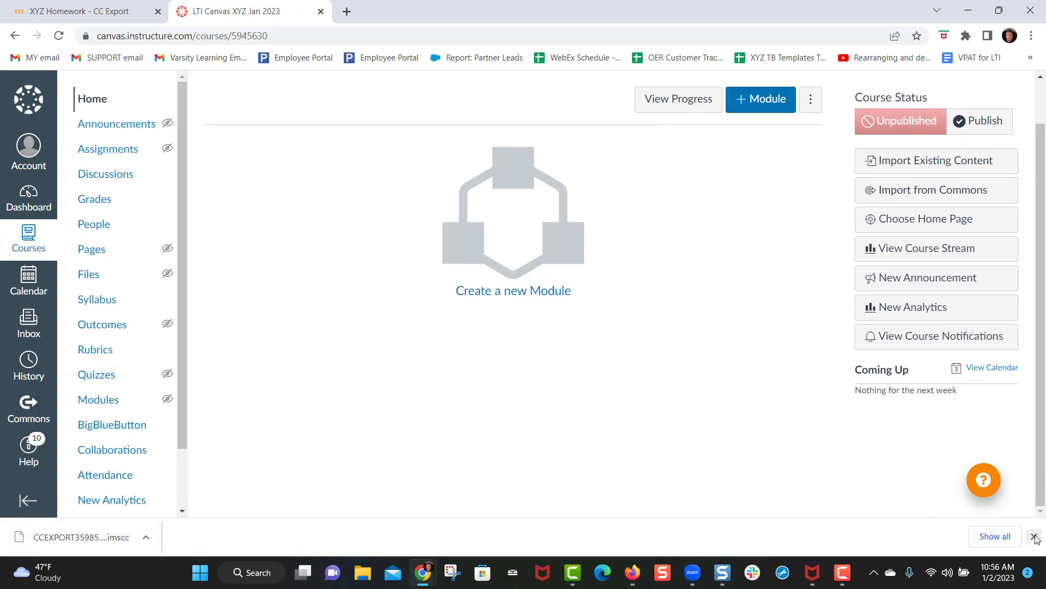
click(96, 525)
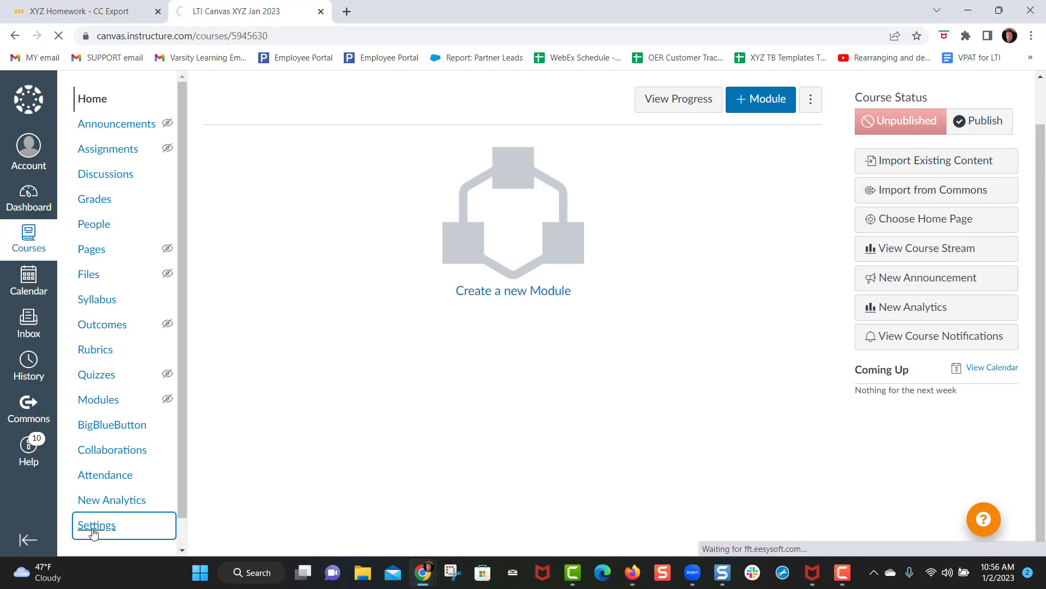
Start a course content import as a Canvas Course Export Package with All content
click(97, 526)
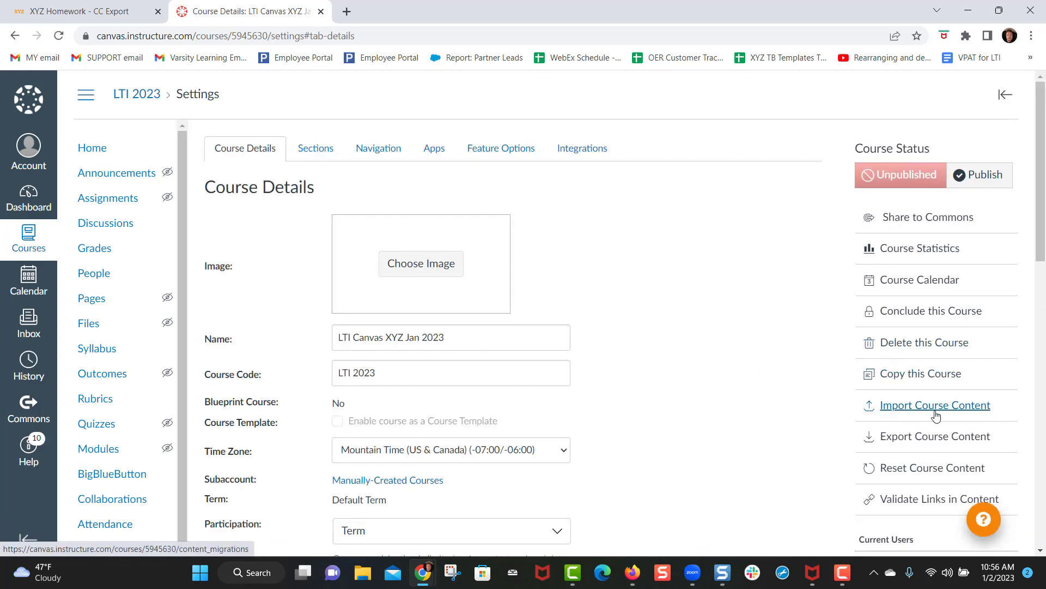
click(935, 405)
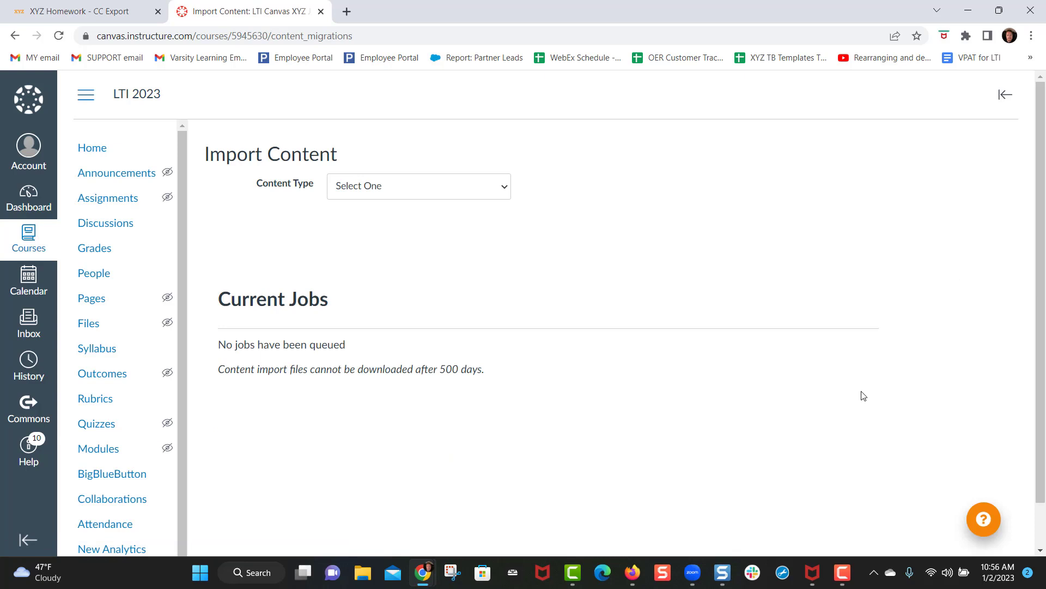
click(418, 185)
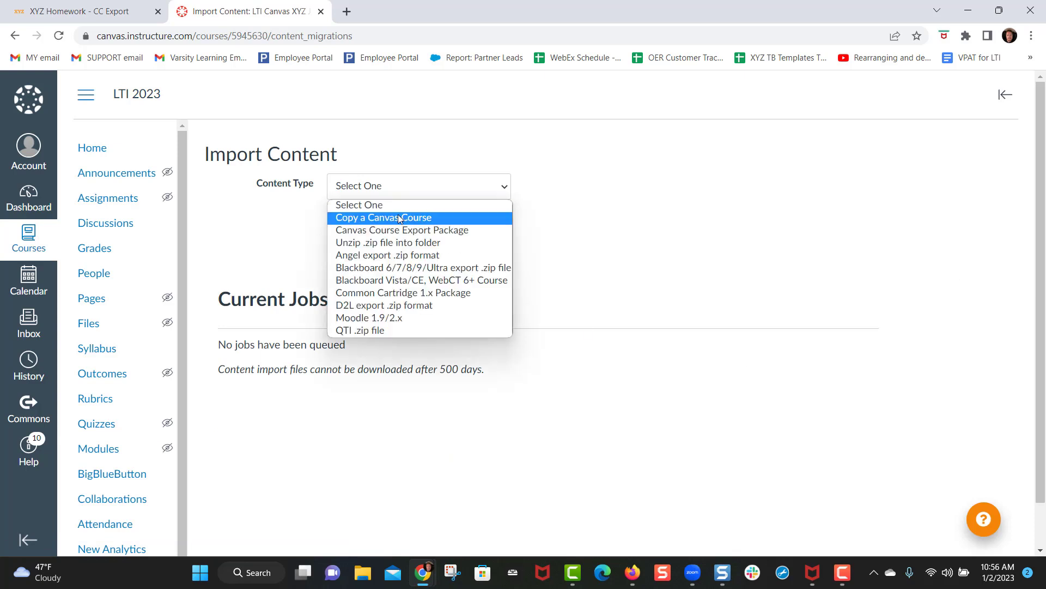
mouse_move(402, 229)
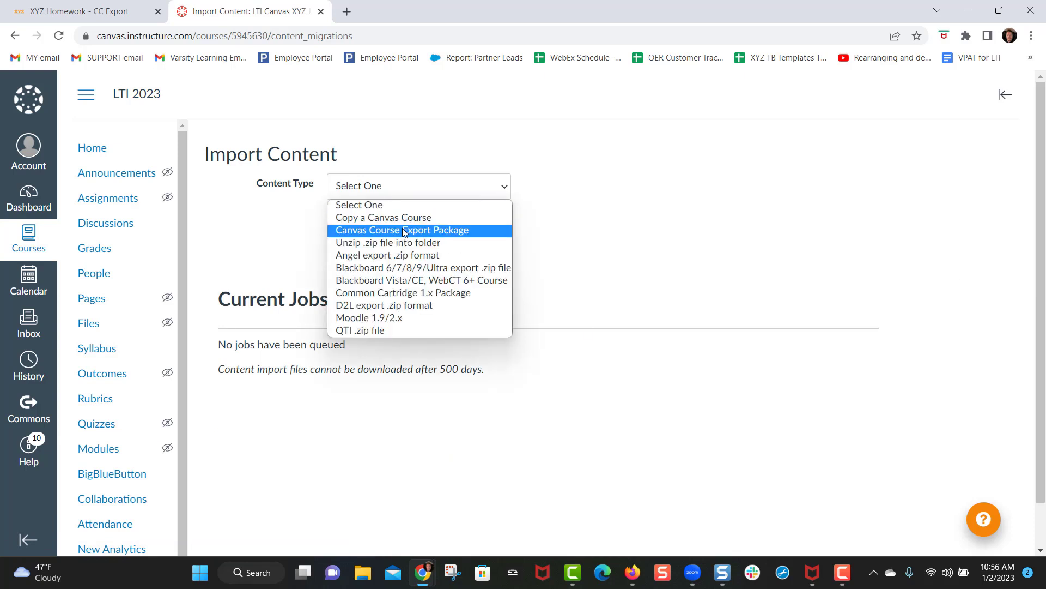
click(401, 229)
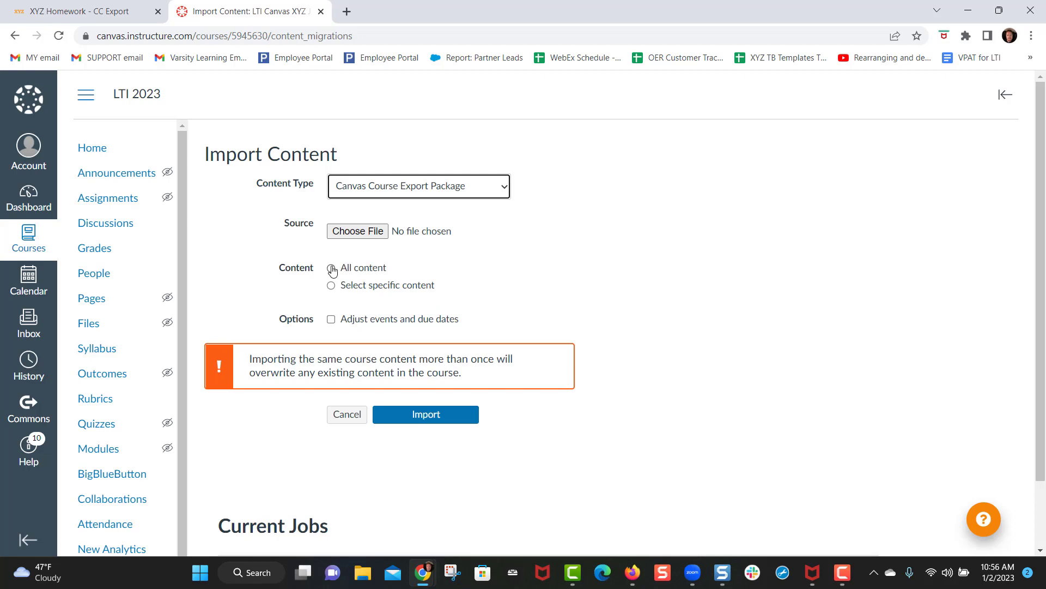
click(331, 268)
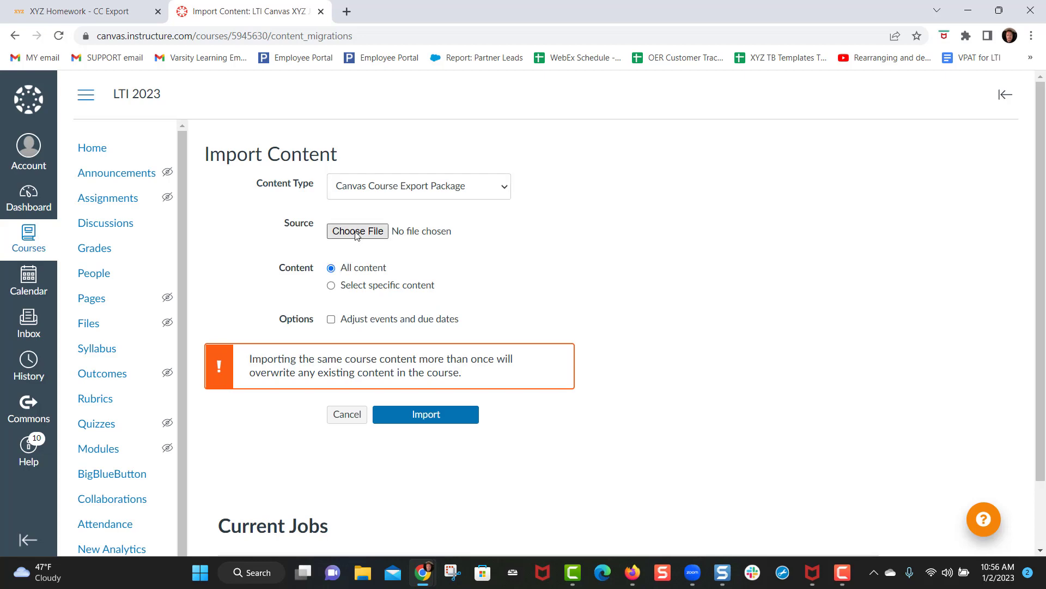
Upload CCEXPORT35985 (1).imscc from Downloads and import it until it completes with 1 issue
click(357, 231)
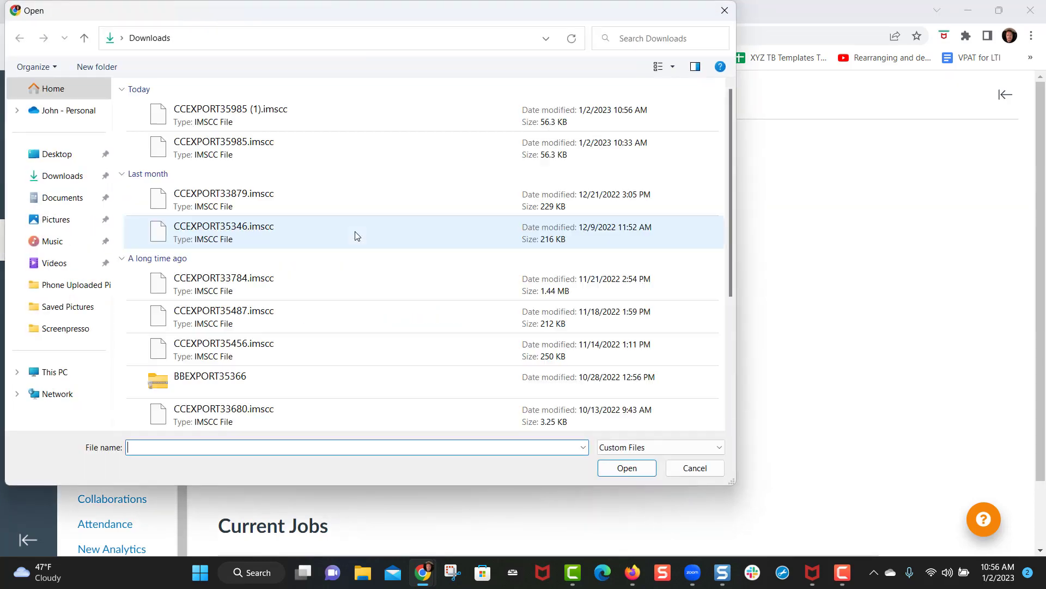
click(230, 109)
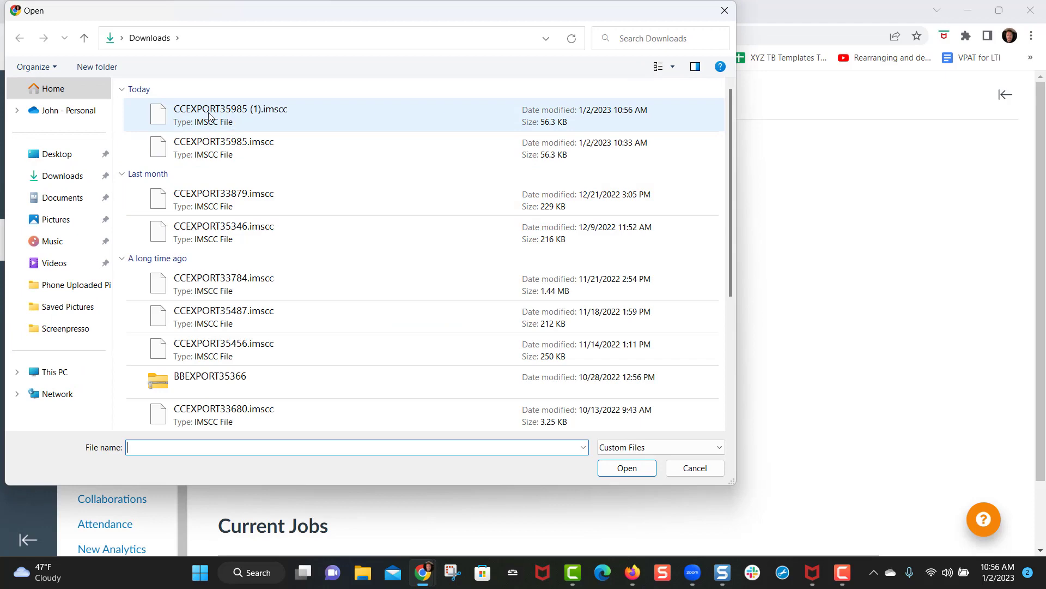
click(625, 467)
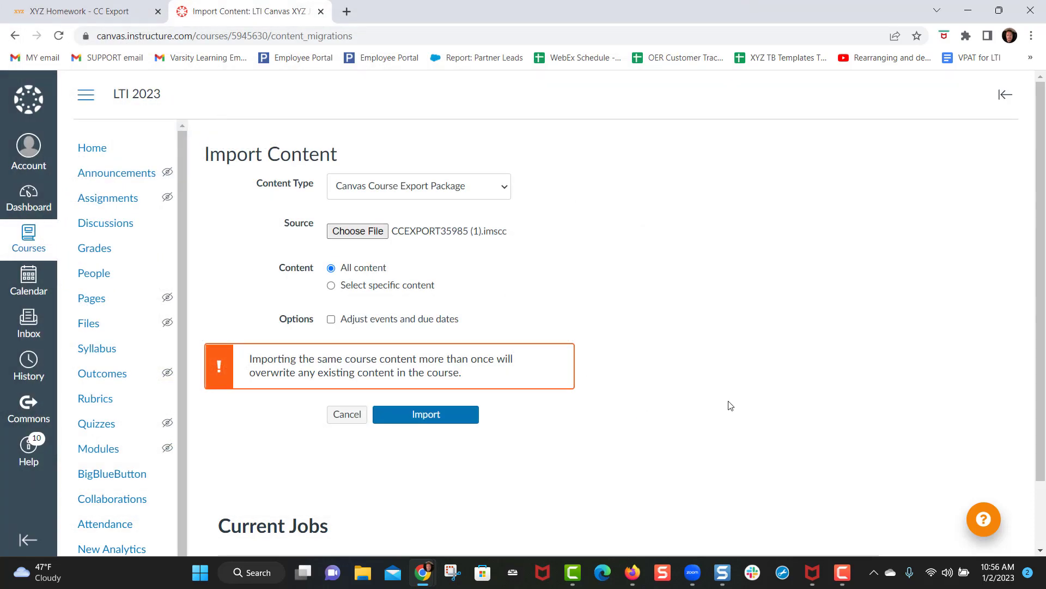
click(425, 413)
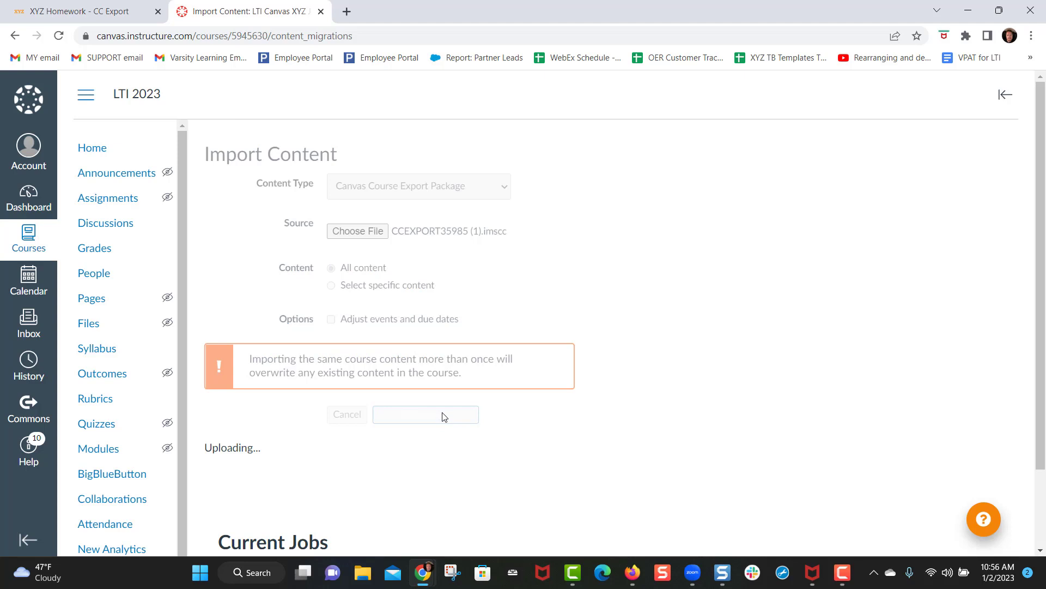
click(425, 414)
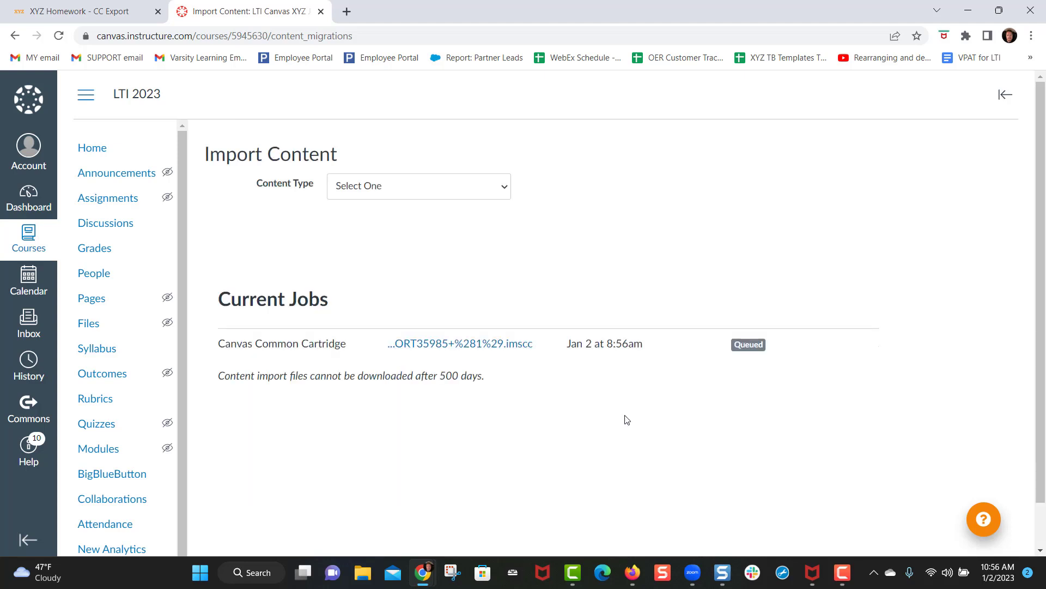
mouse_move(640, 417)
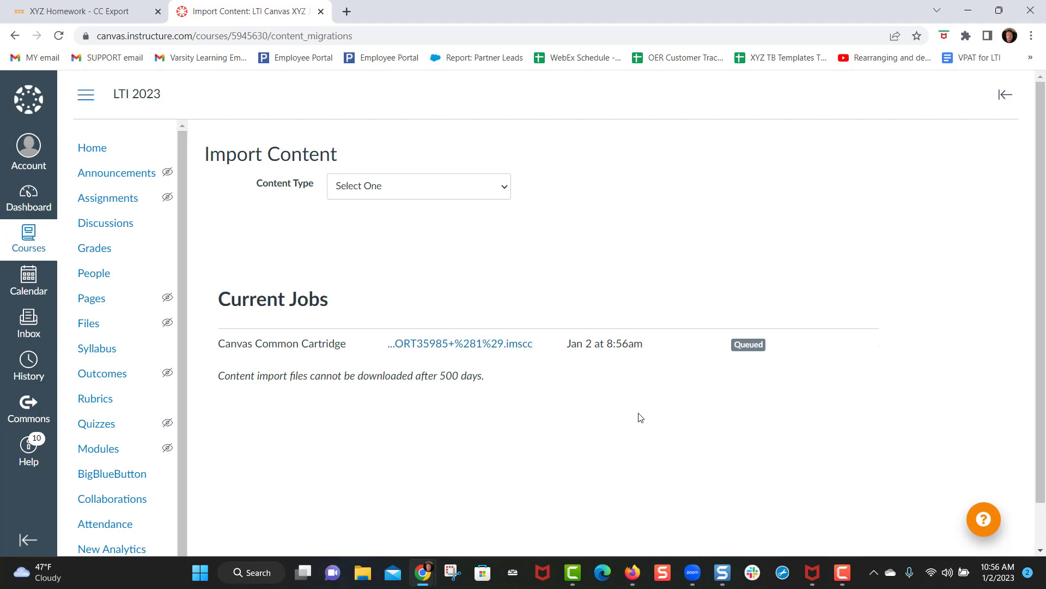
mouse_move(651, 393)
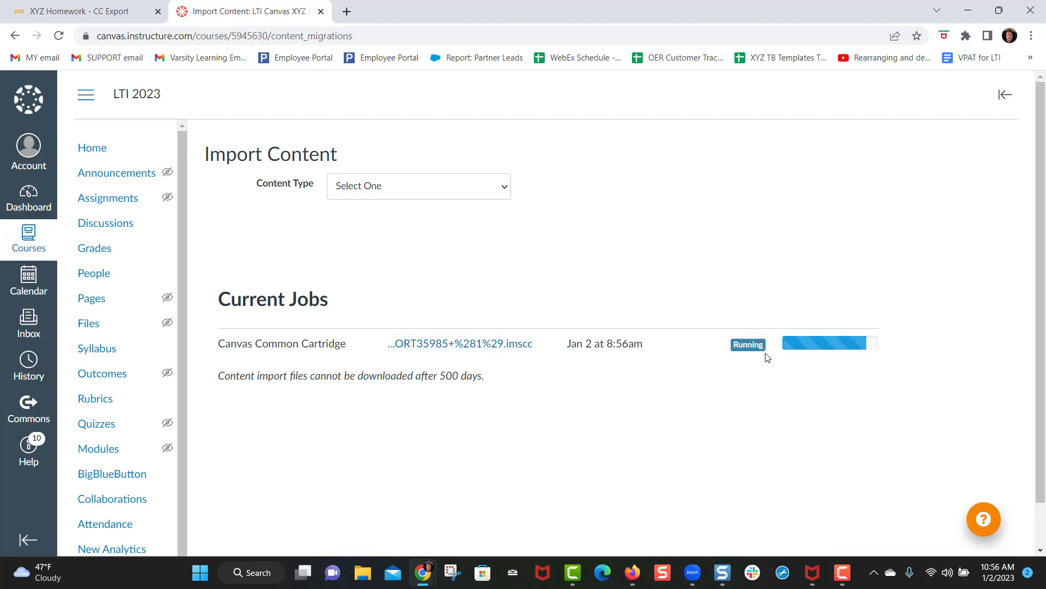
mouse_move(870, 363)
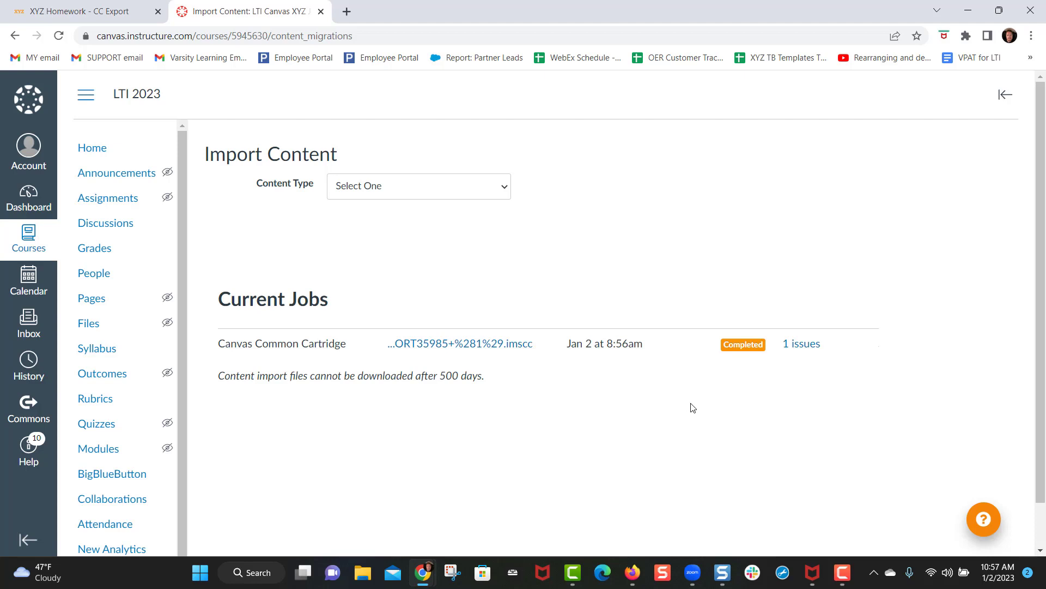
mouse_move(743, 344)
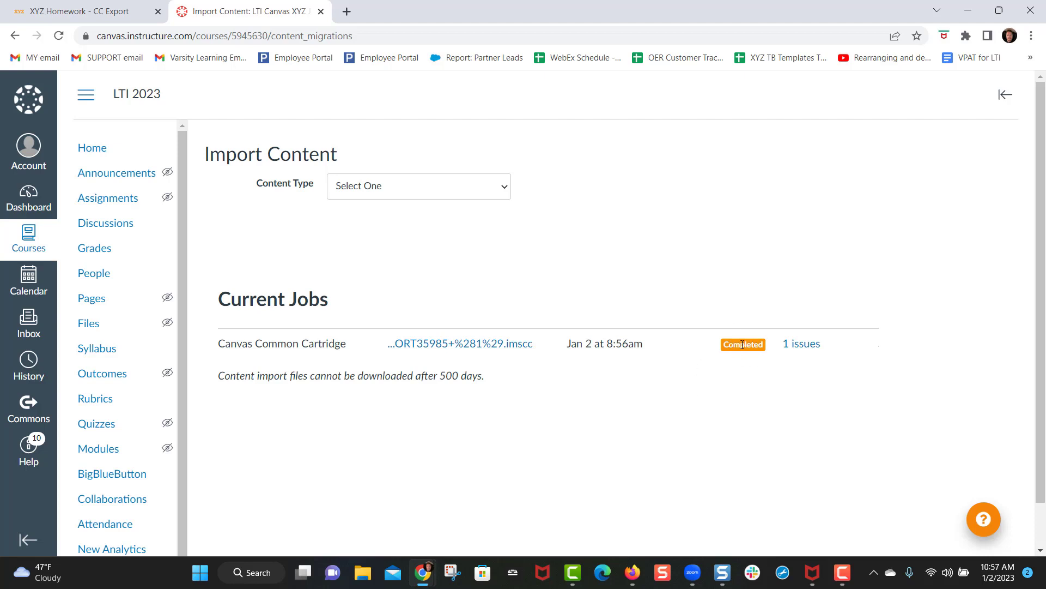
mouse_move(800, 342)
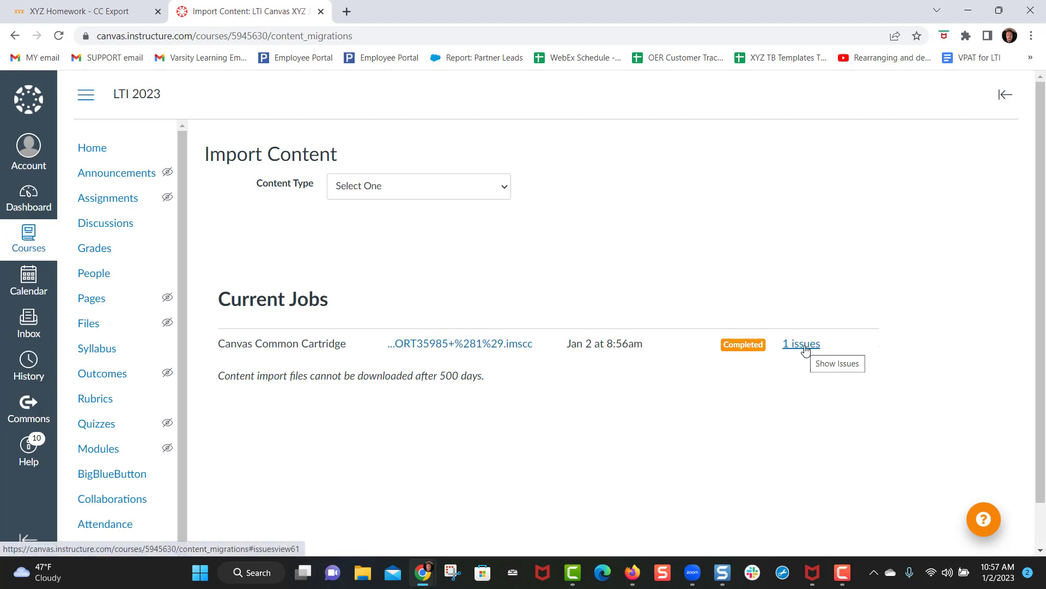
mouse_move(216, 404)
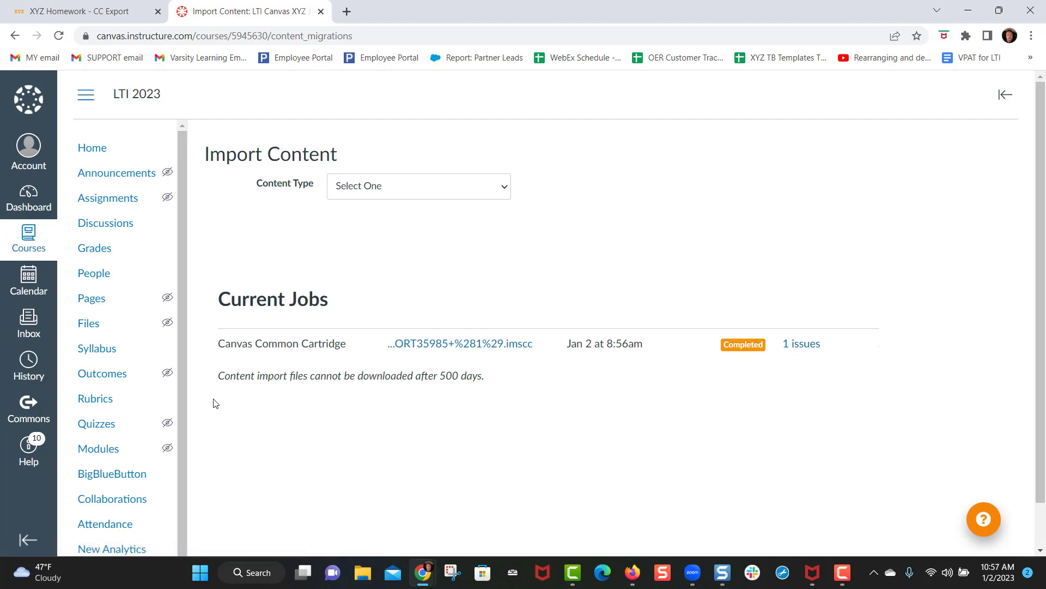
scroll(down, 3)
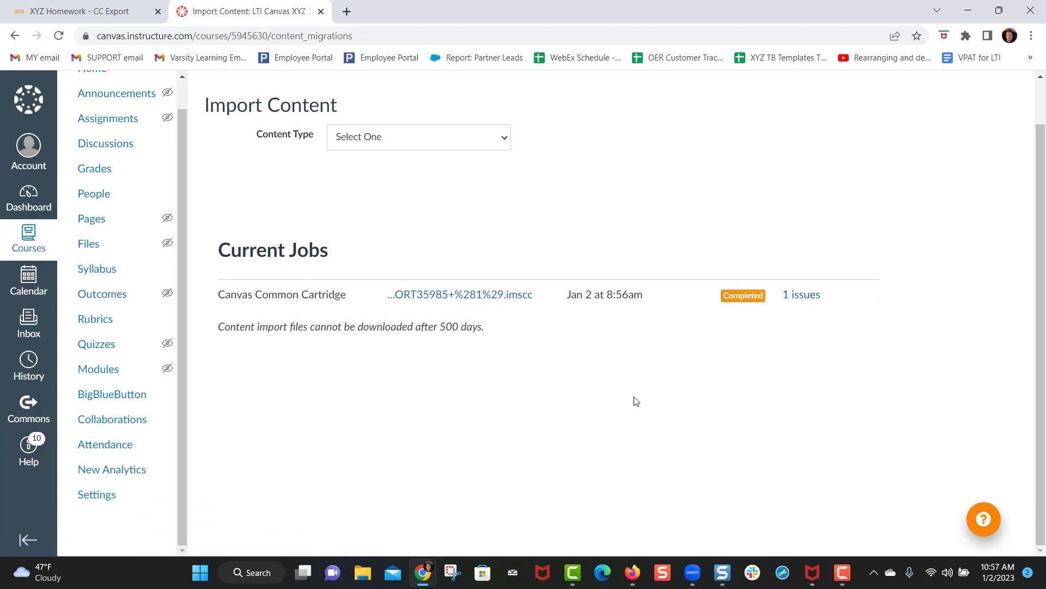
mouse_move(473, 409)
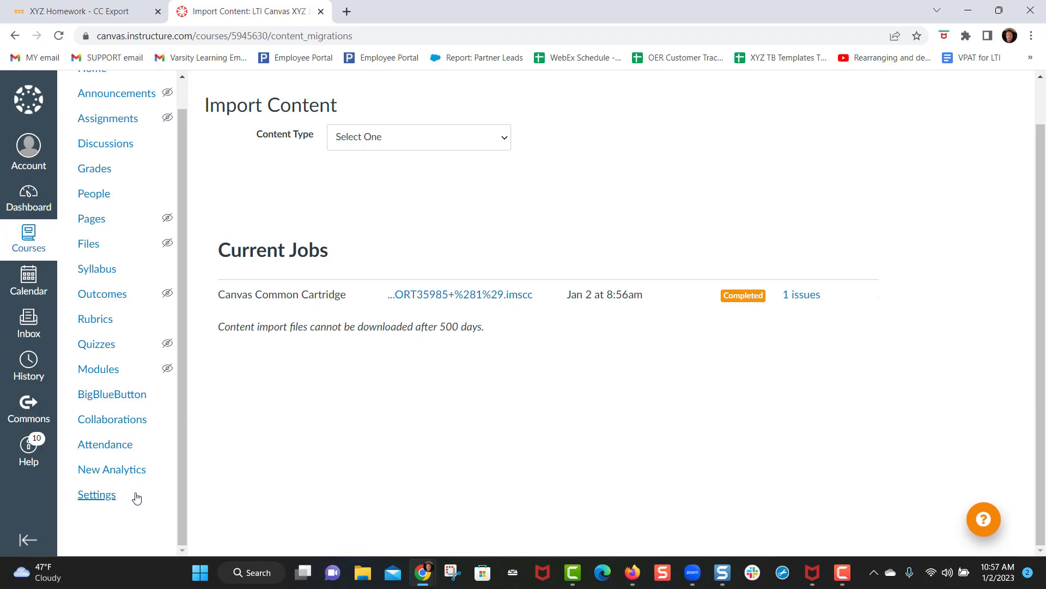
Go to the course Settings Apps tab and view the app configurations
click(96, 494)
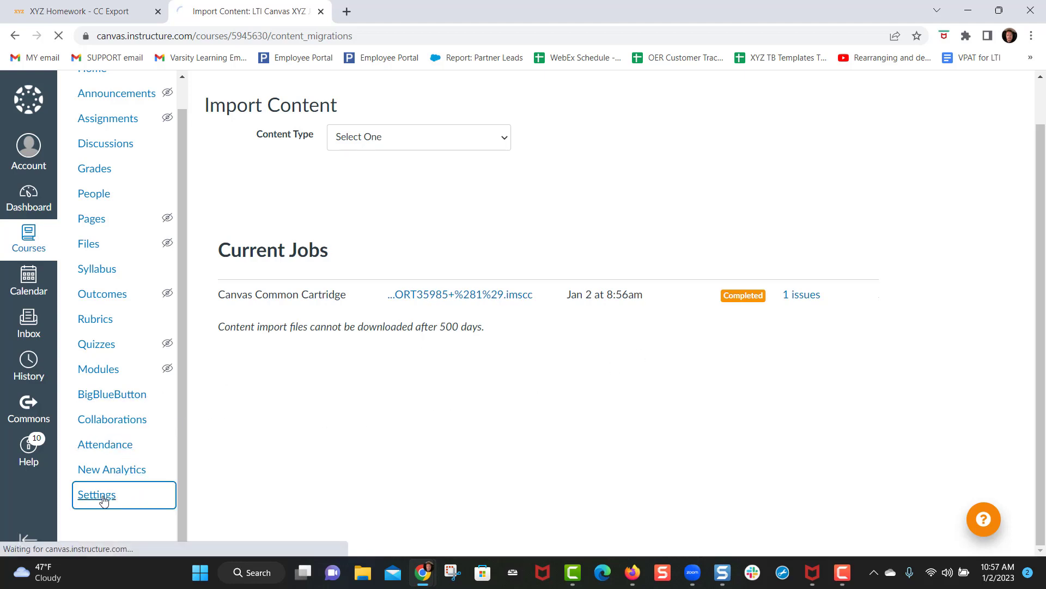
click(97, 495)
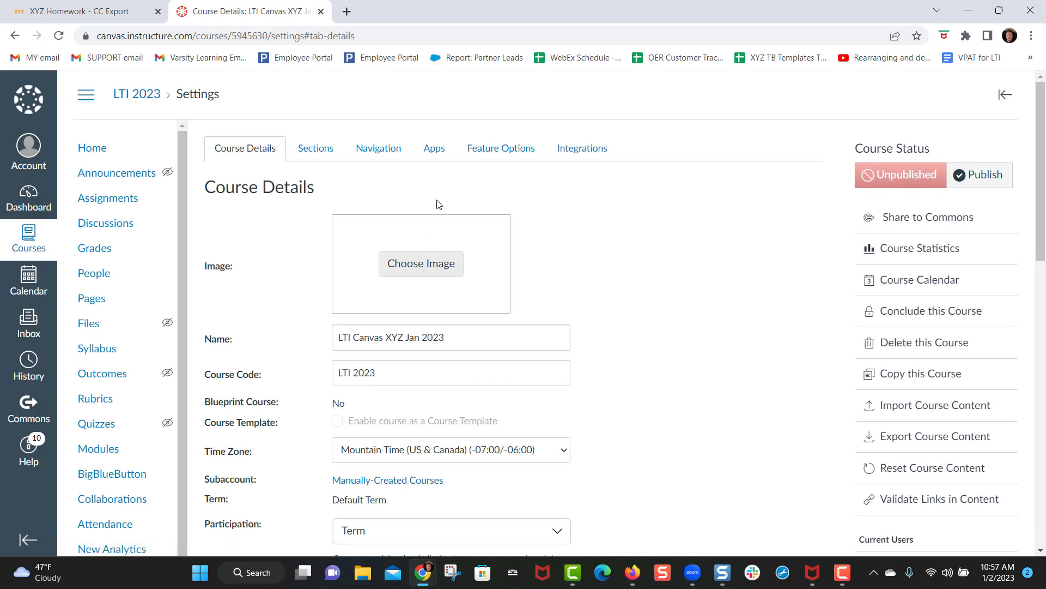
click(434, 148)
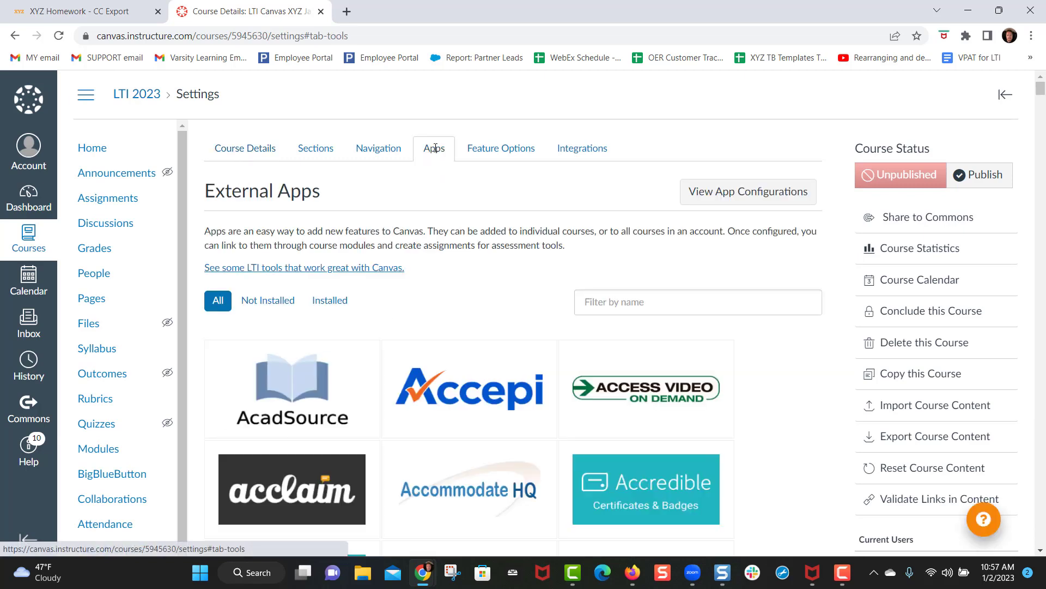
mouse_move(773, 196)
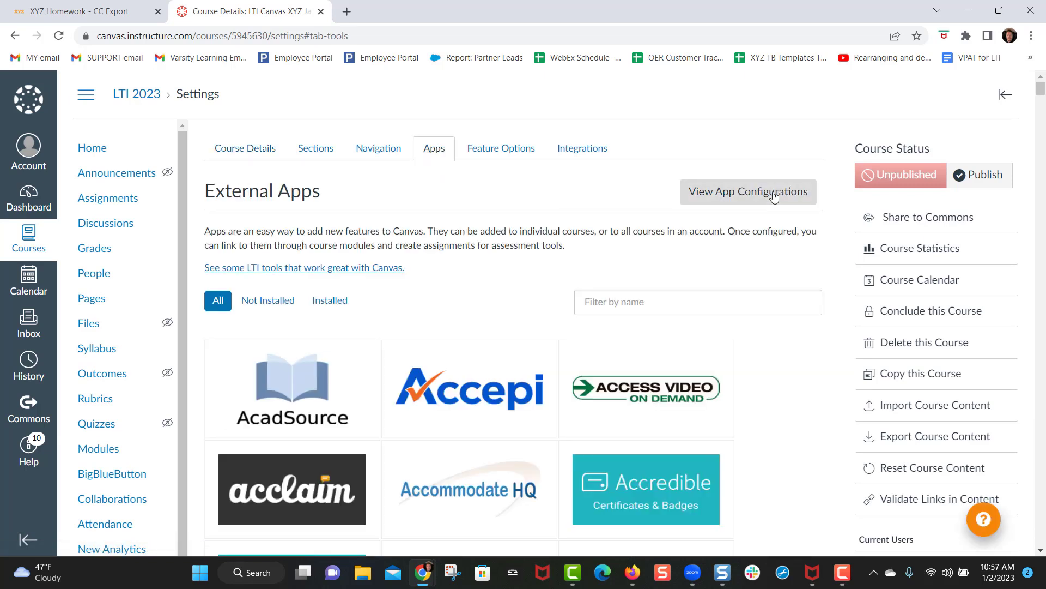
click(747, 191)
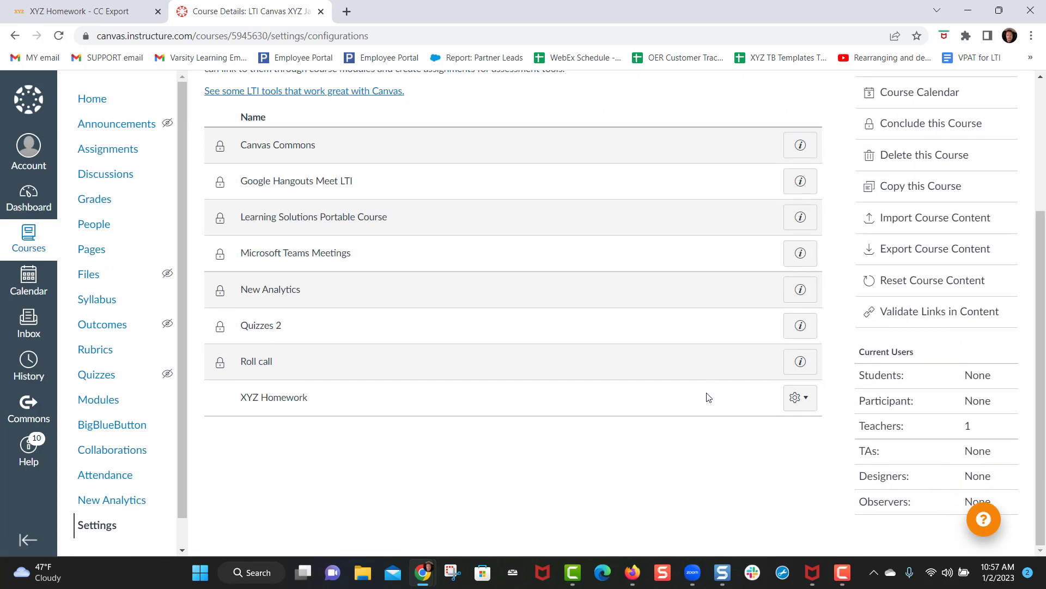
mouse_move(805, 412)
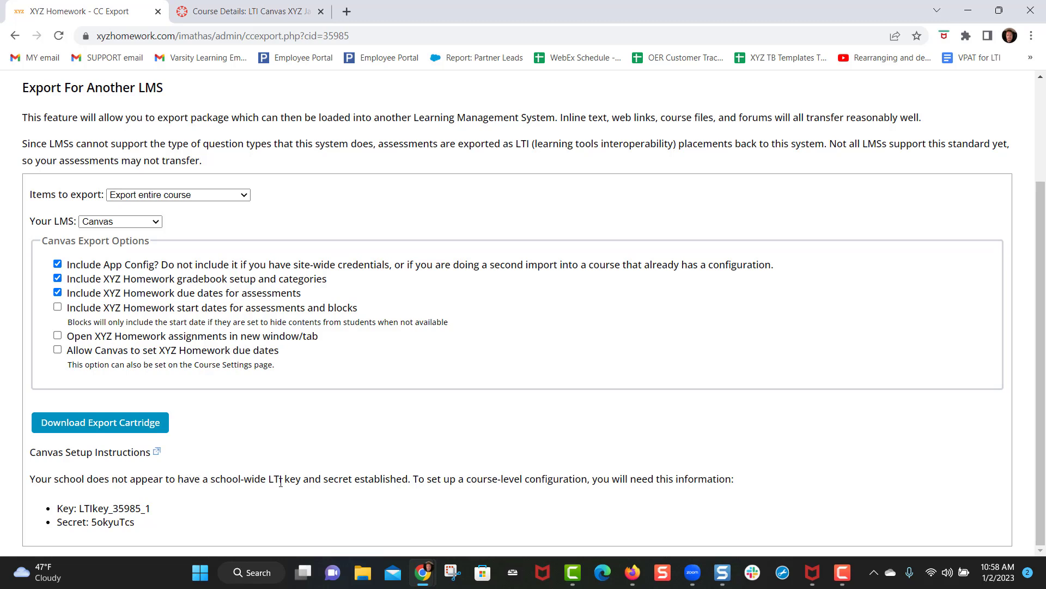
mouse_move(110, 509)
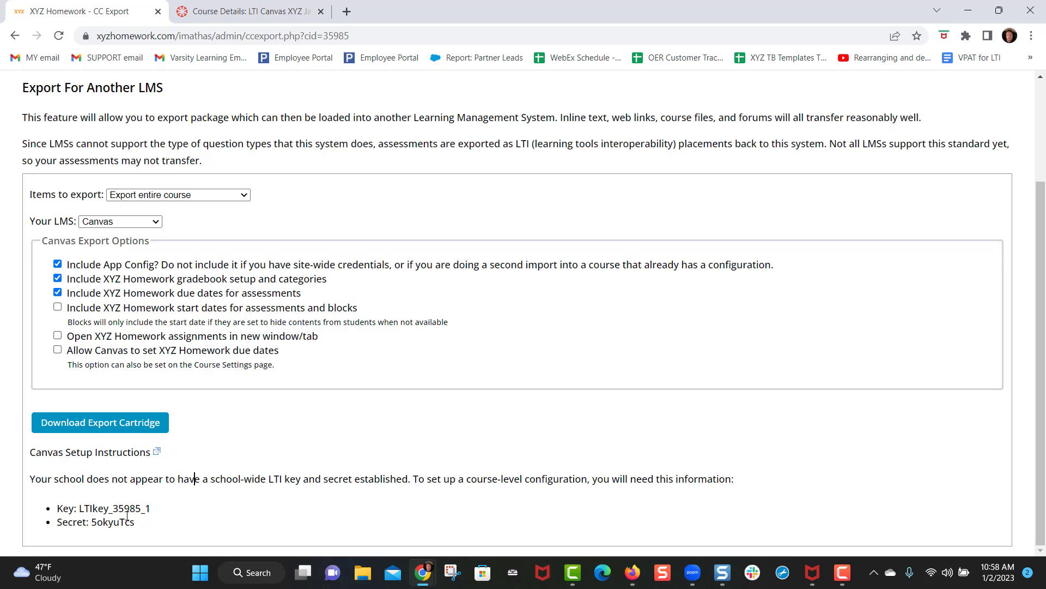
mouse_move(136, 522)
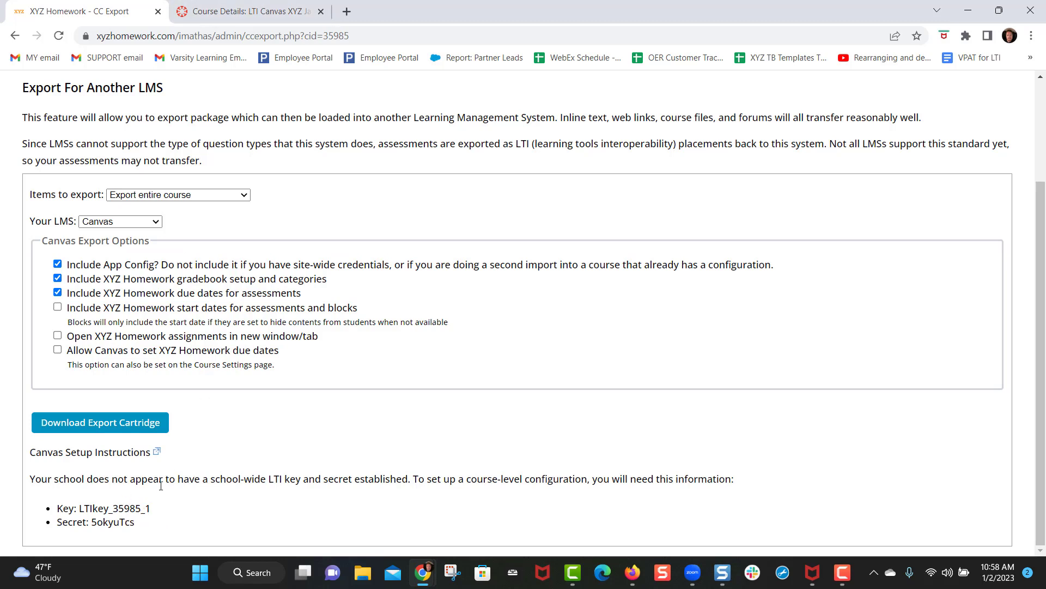
mouse_move(159, 503)
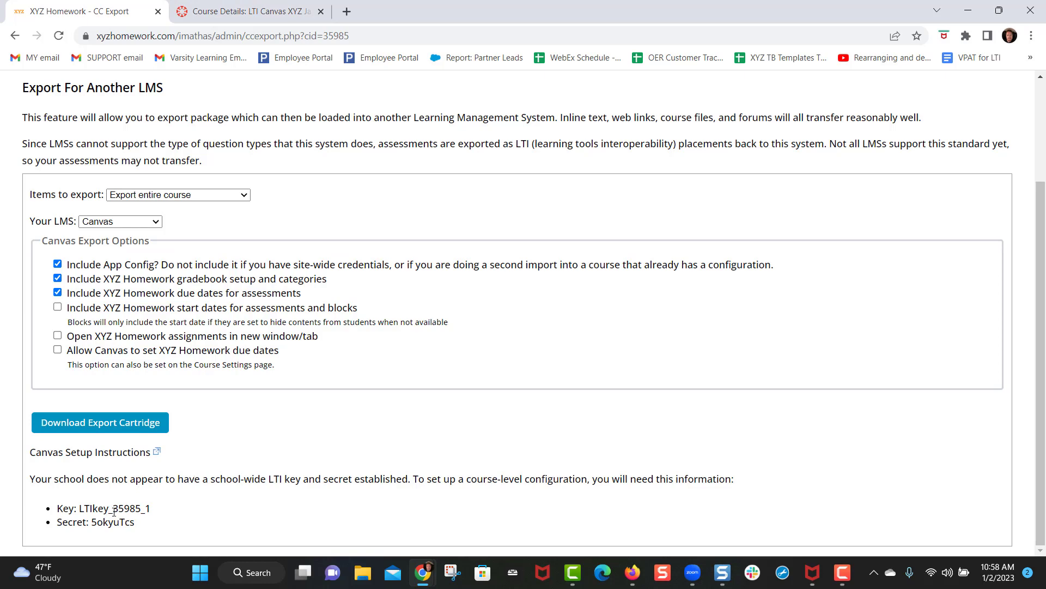
Return to Canvas and open the gear menu for the XYZ Homework app
click(247, 12)
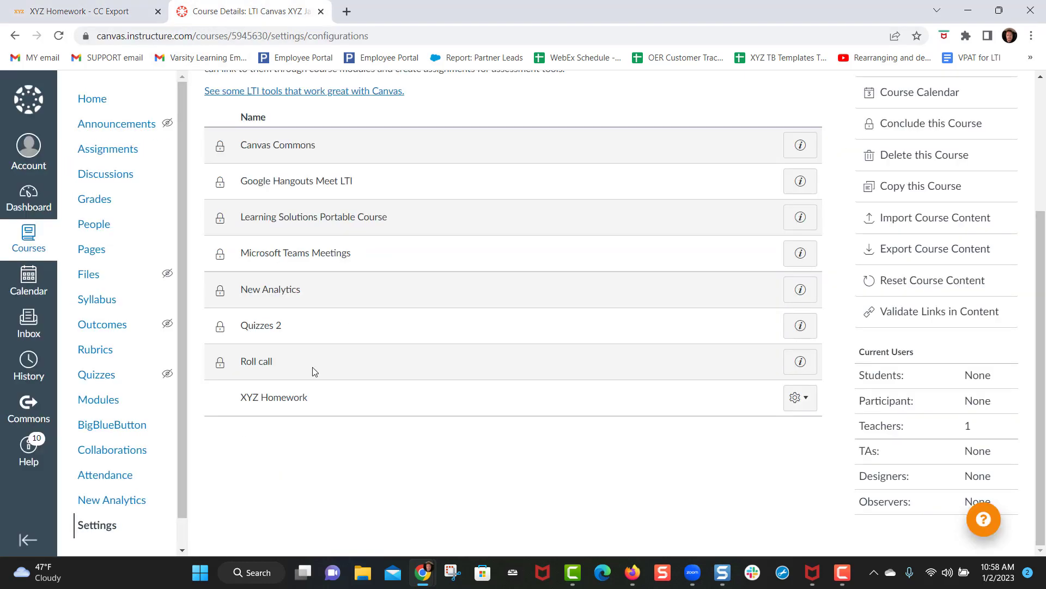
mouse_move(446, 362)
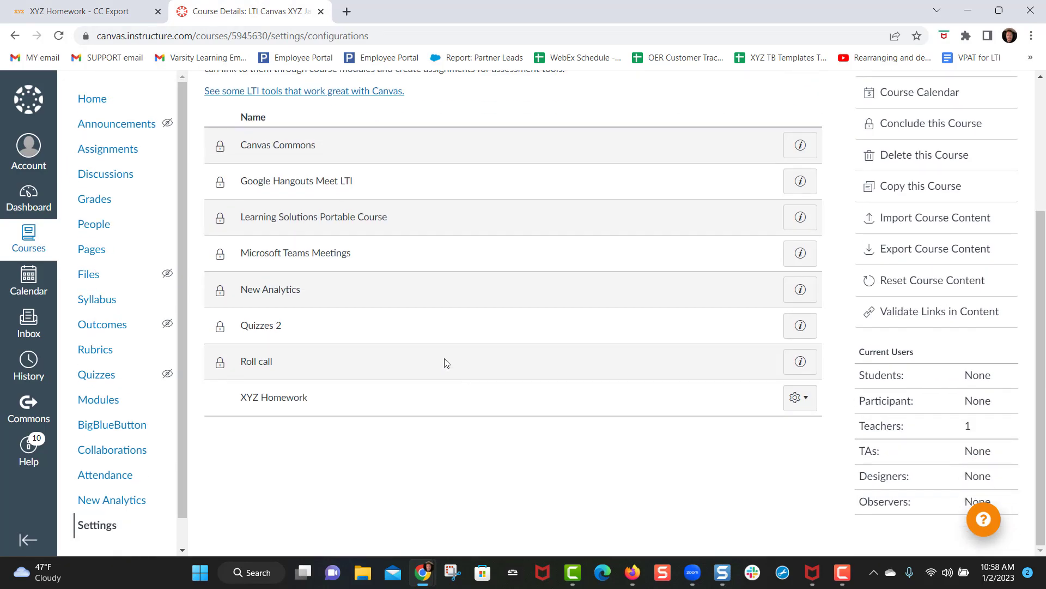
mouse_move(796, 406)
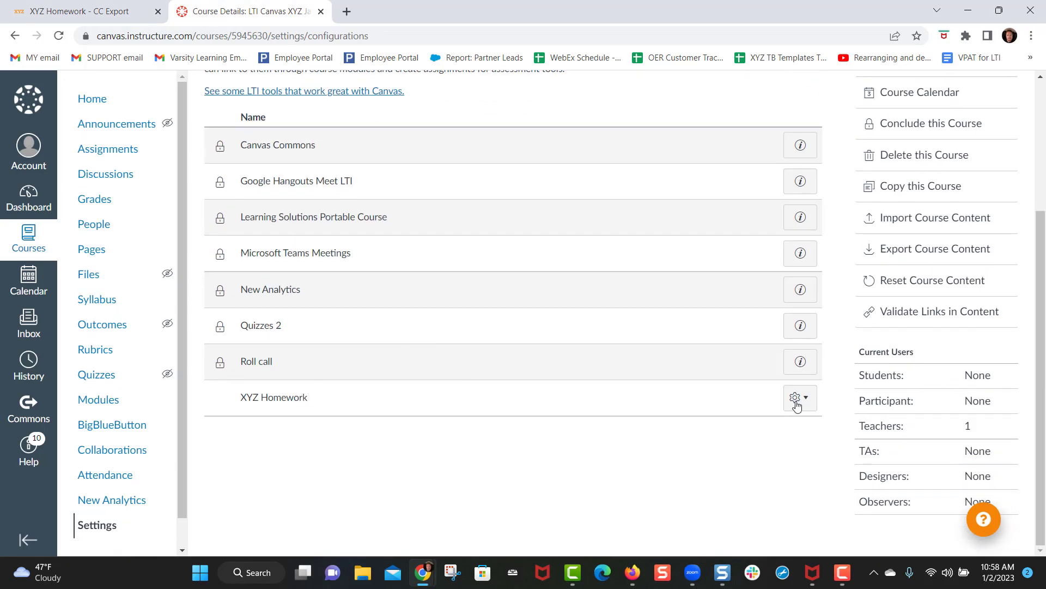
click(799, 398)
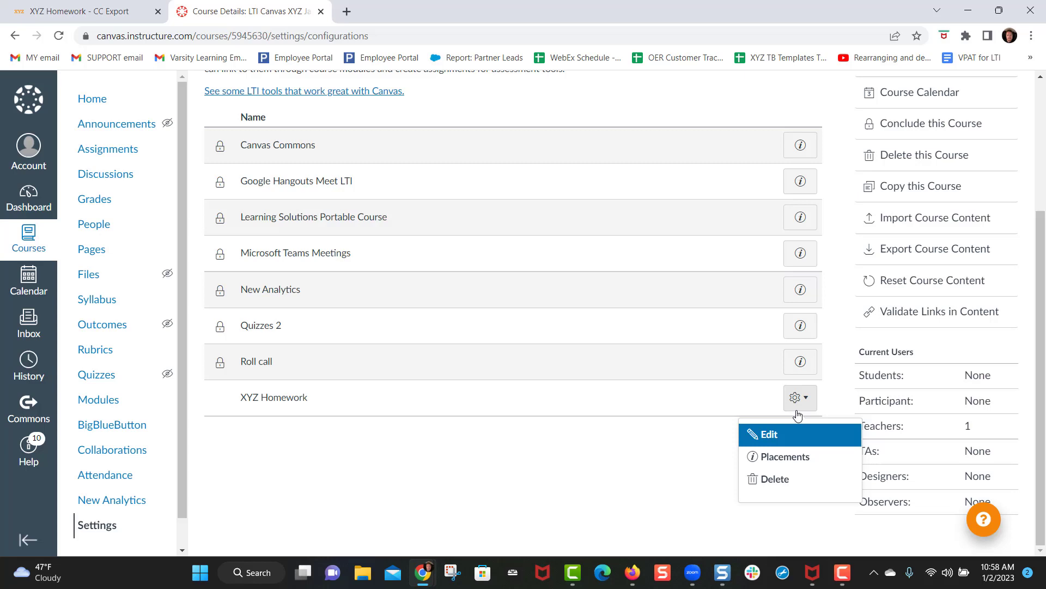
mouse_move(767, 435)
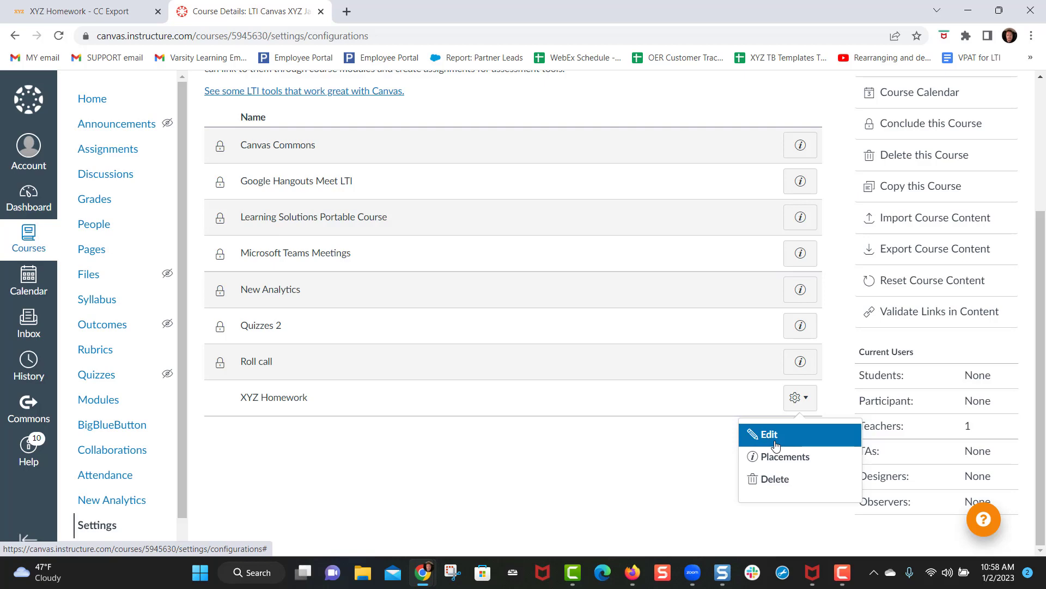
Open the app's edit form and copy the LTI key and secret from XYZ Homework
click(767, 434)
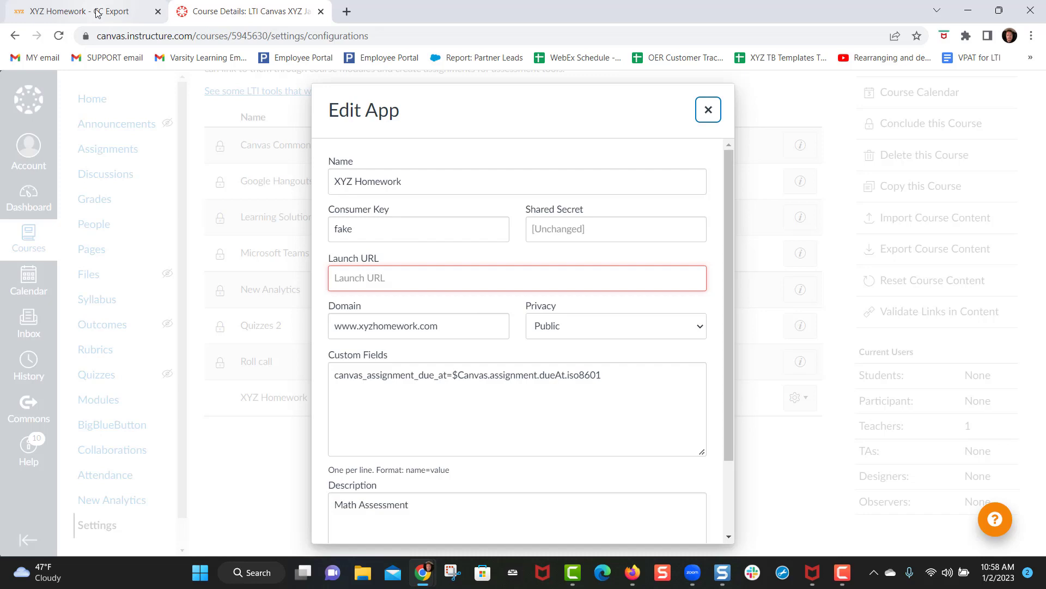
click(80, 11)
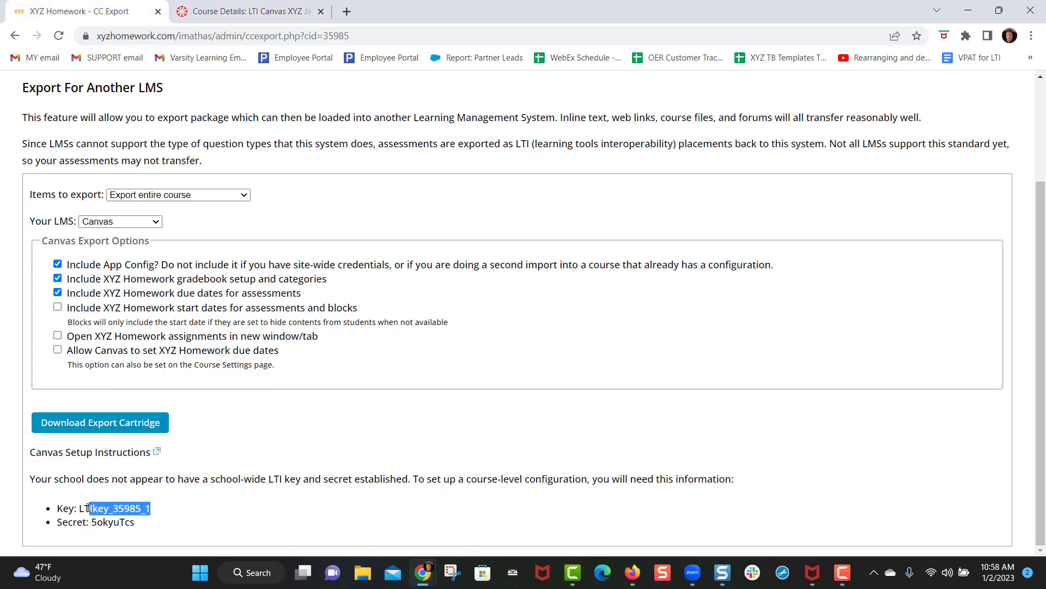
double_click(113, 508)
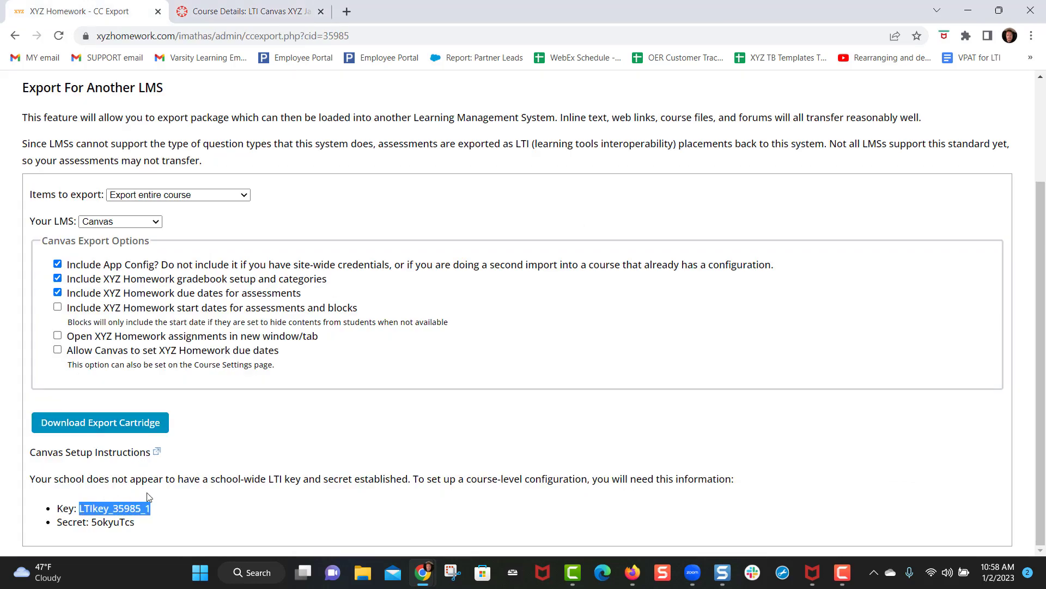
click(247, 12)
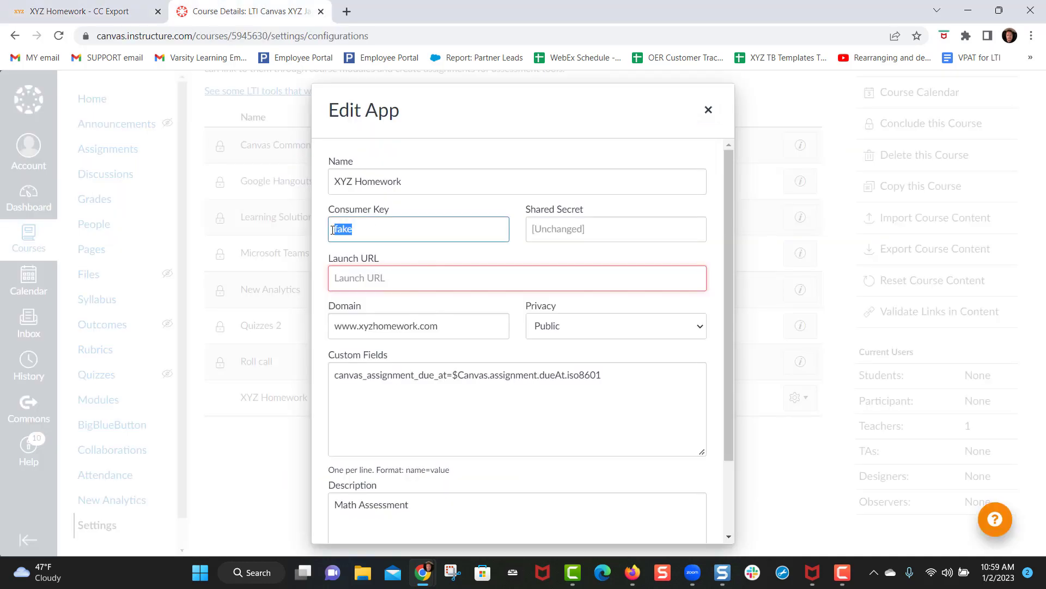
click(80, 11)
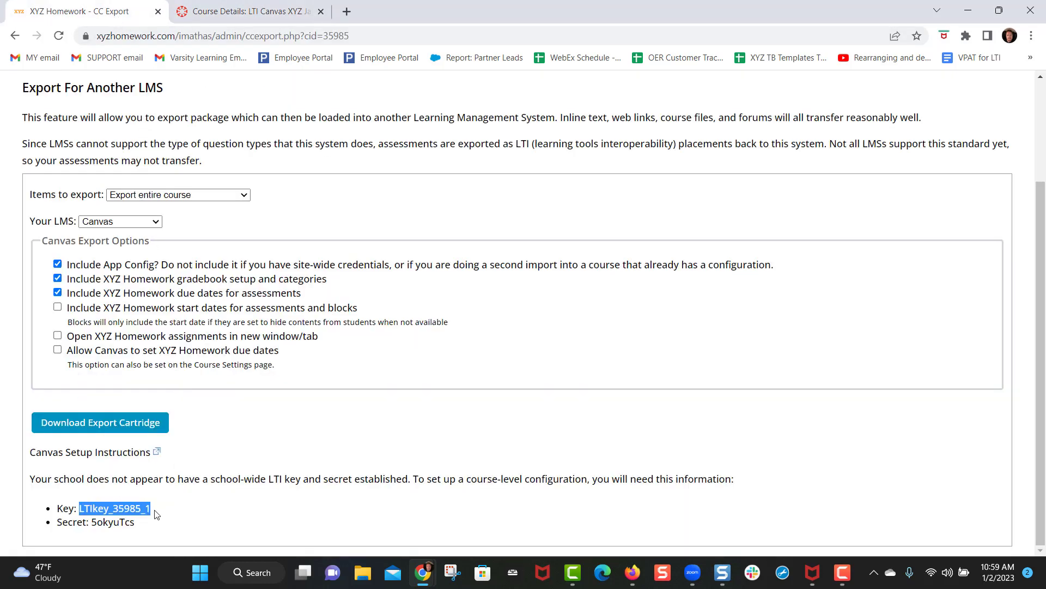
double_click(115, 522)
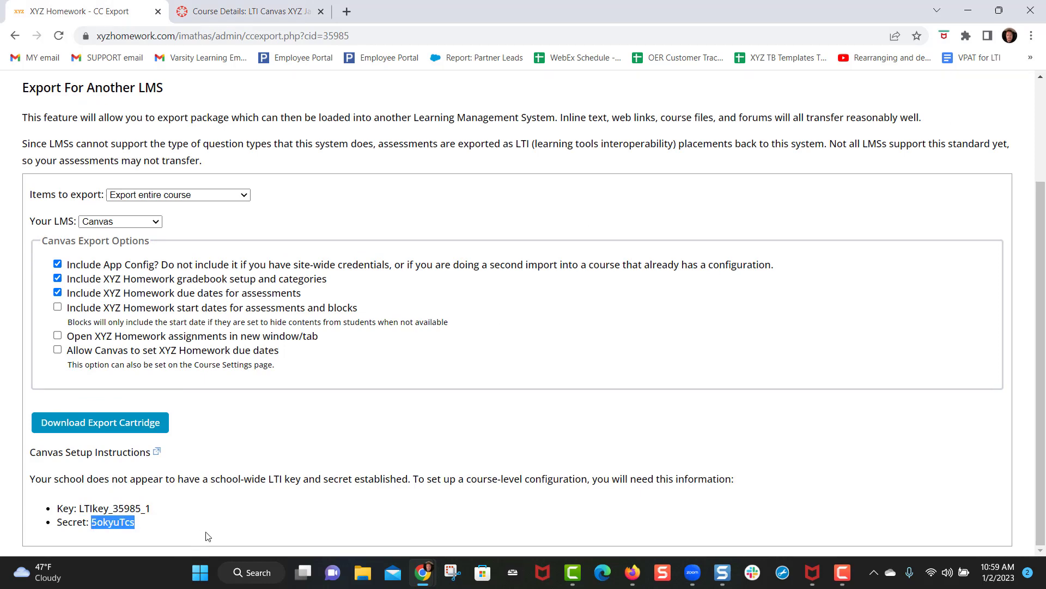
click(246, 11)
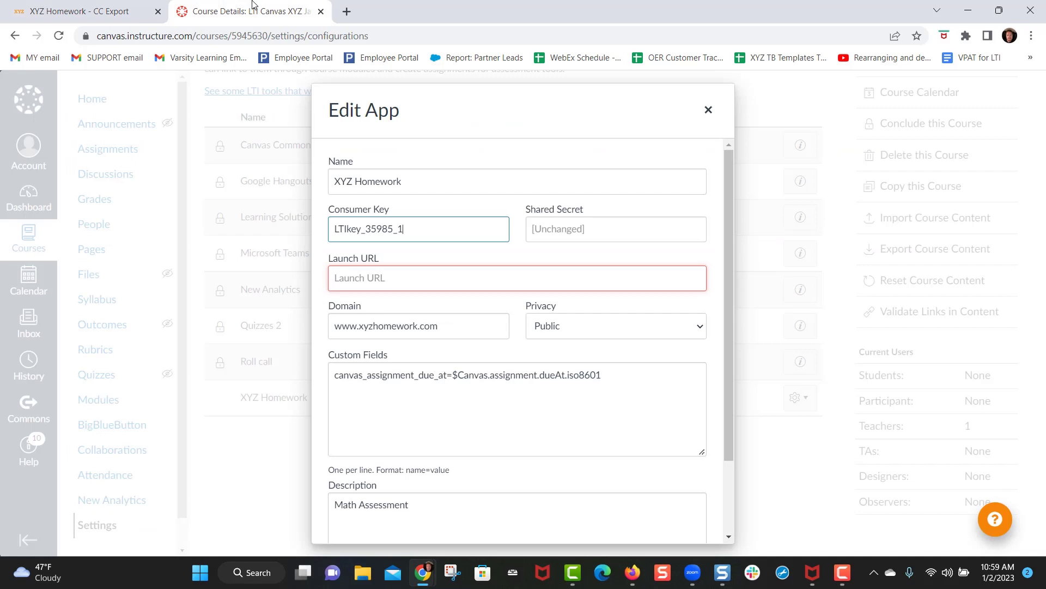
click(615, 229)
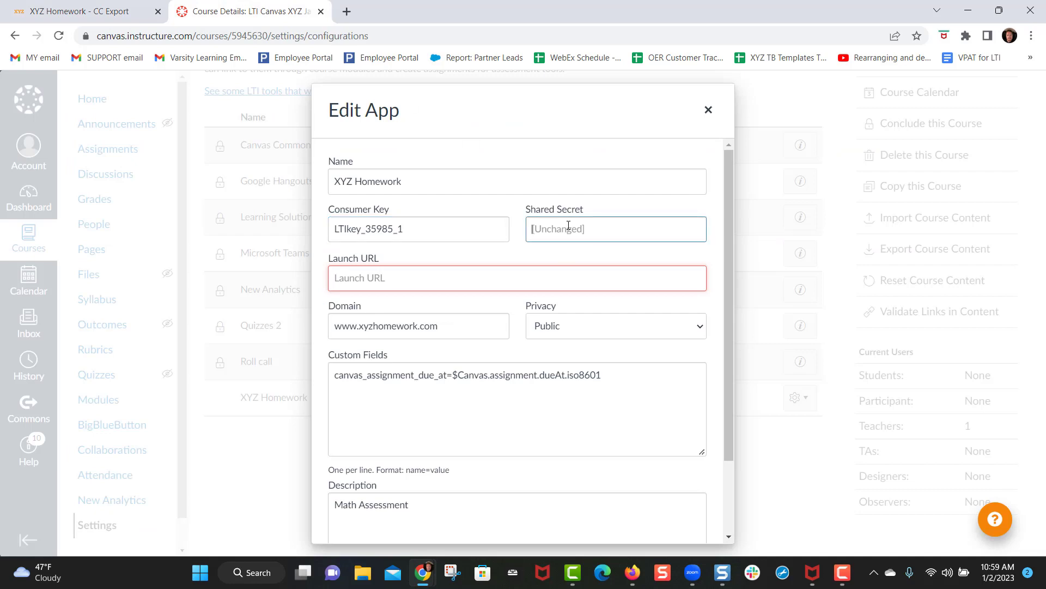
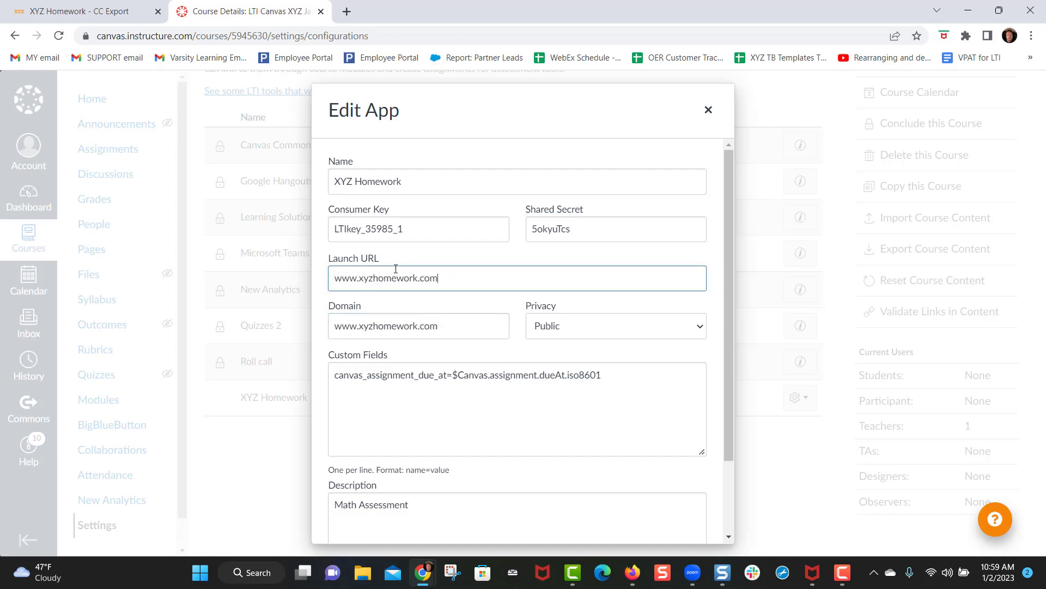
mouse_move(596, 333)
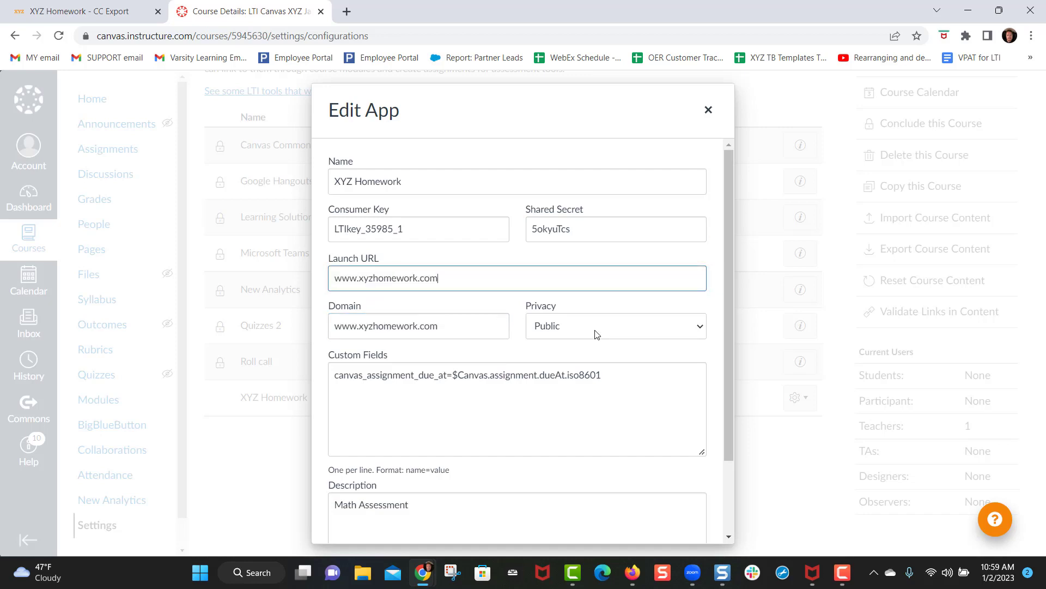
scroll(down, 3)
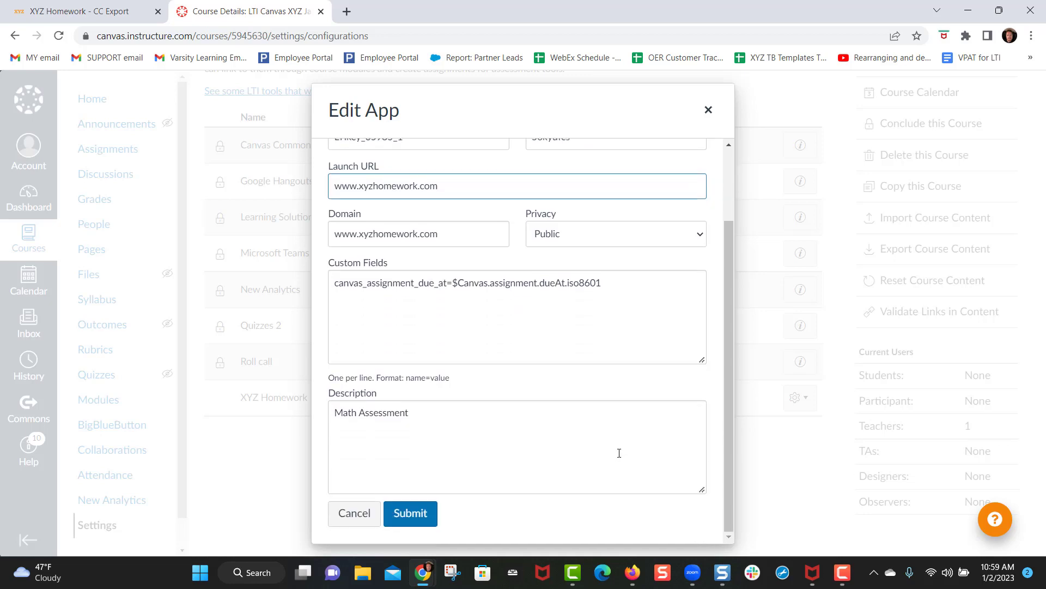
scroll(up, 3)
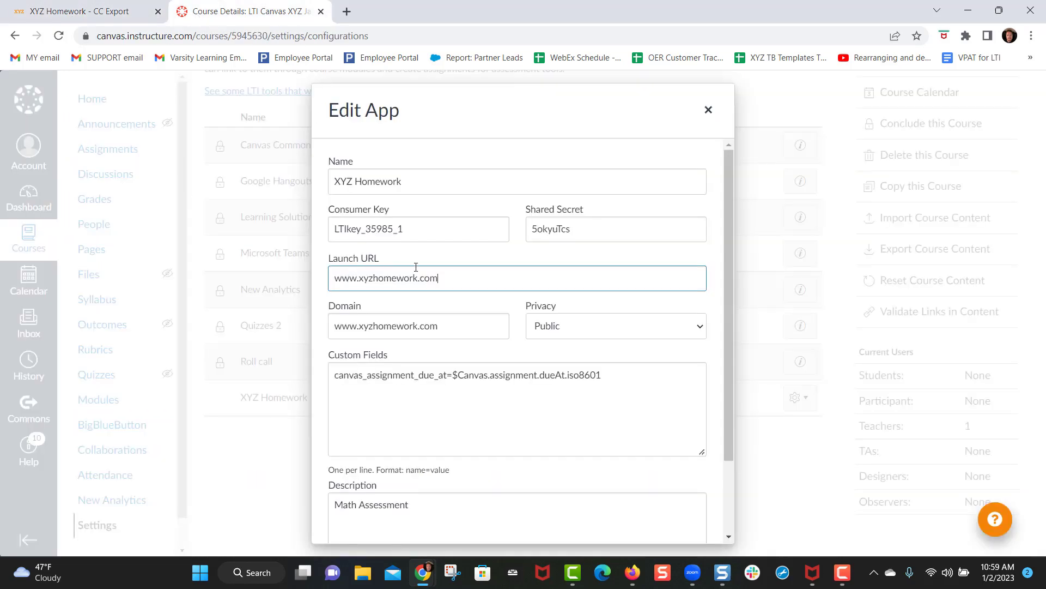
scroll(down, 3)
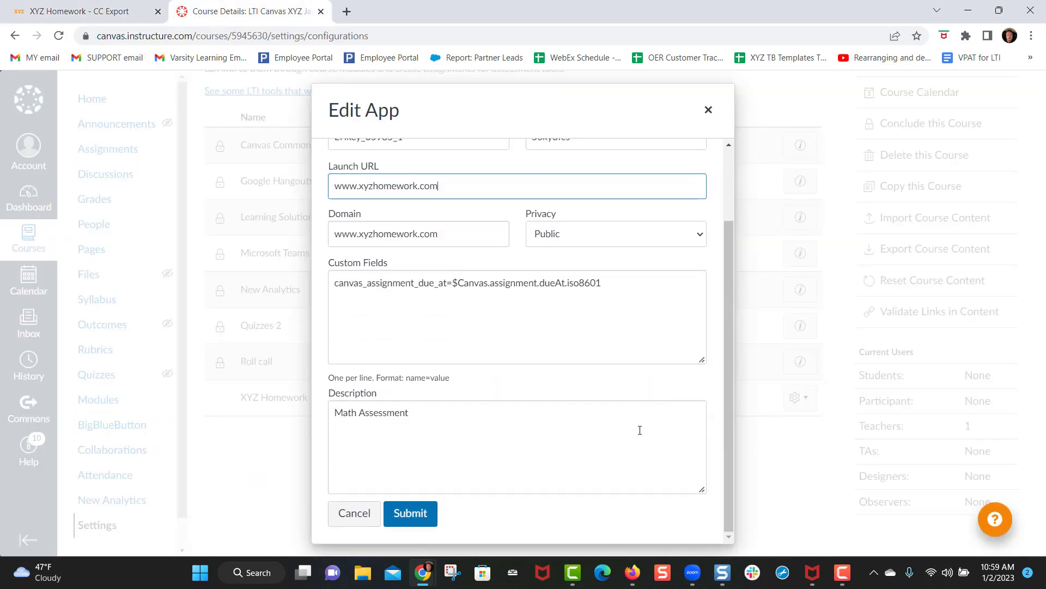
click(410, 513)
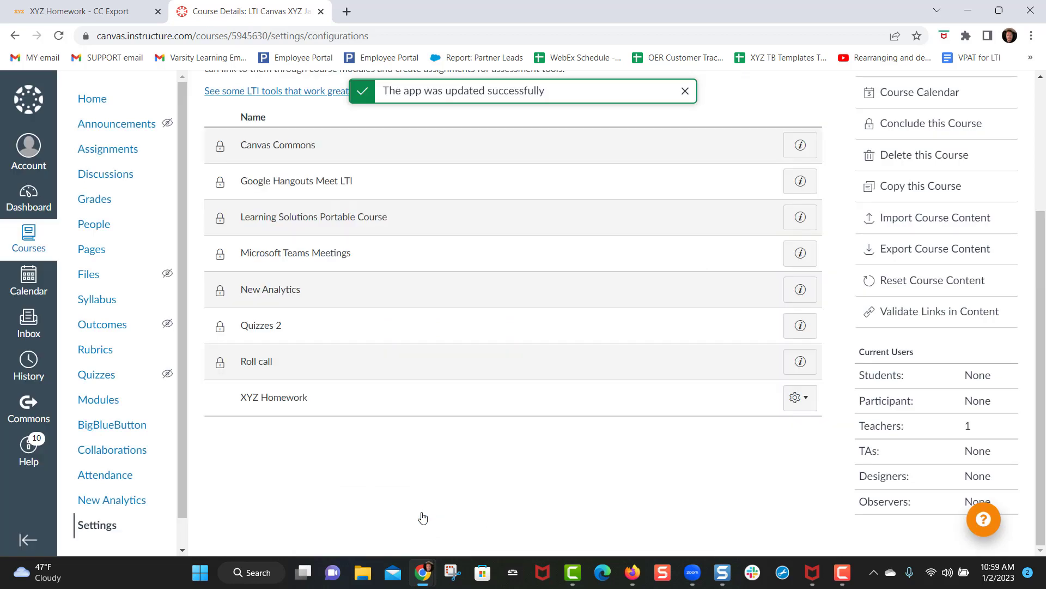
mouse_move(521, 92)
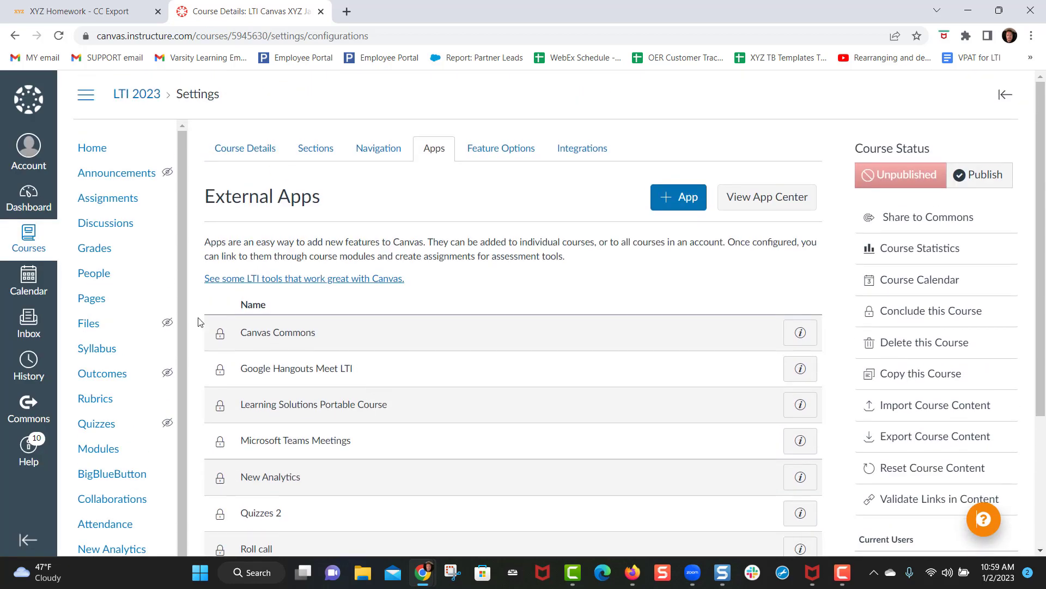
mouse_move(107, 198)
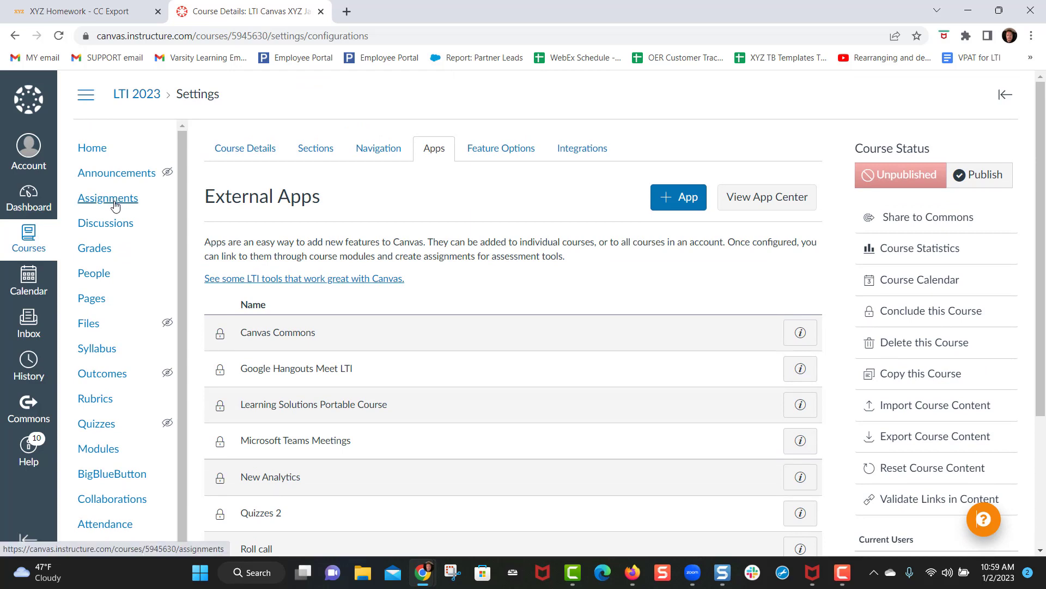
Open assignment 1.1 from the course's Assignments list
click(108, 198)
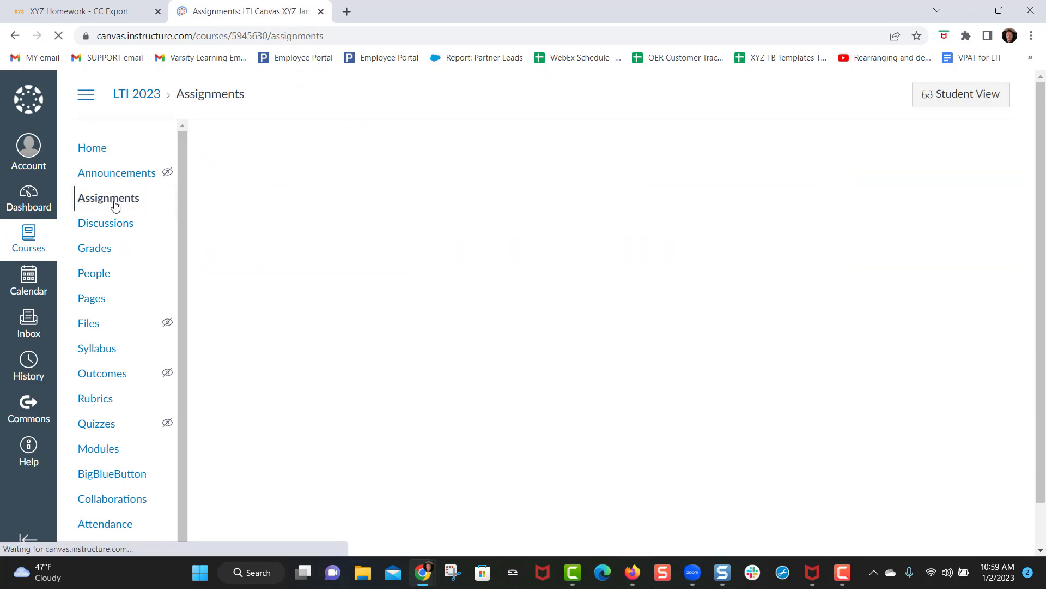
click(108, 197)
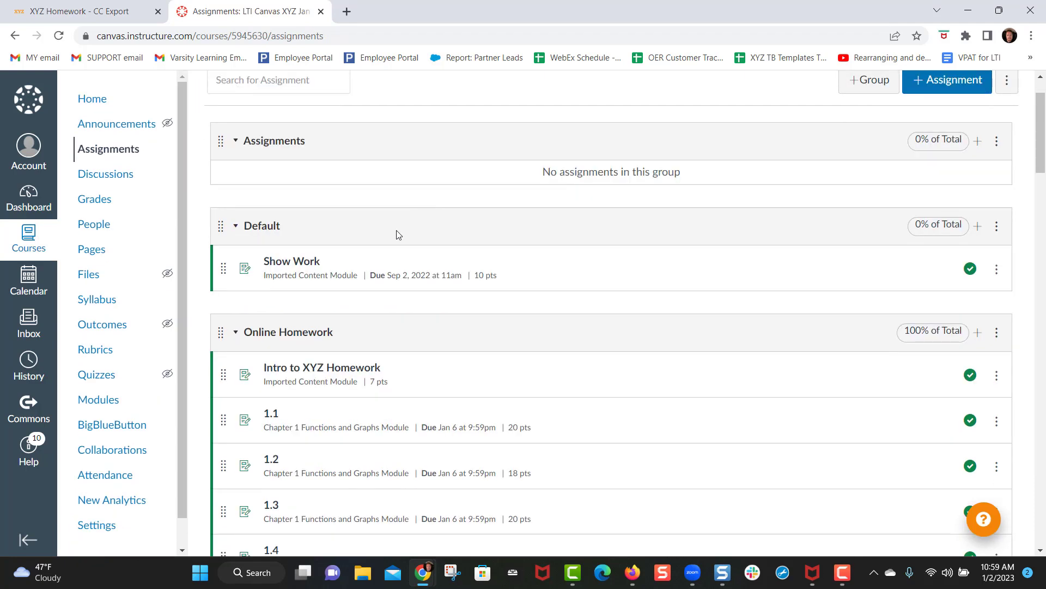
click(271, 413)
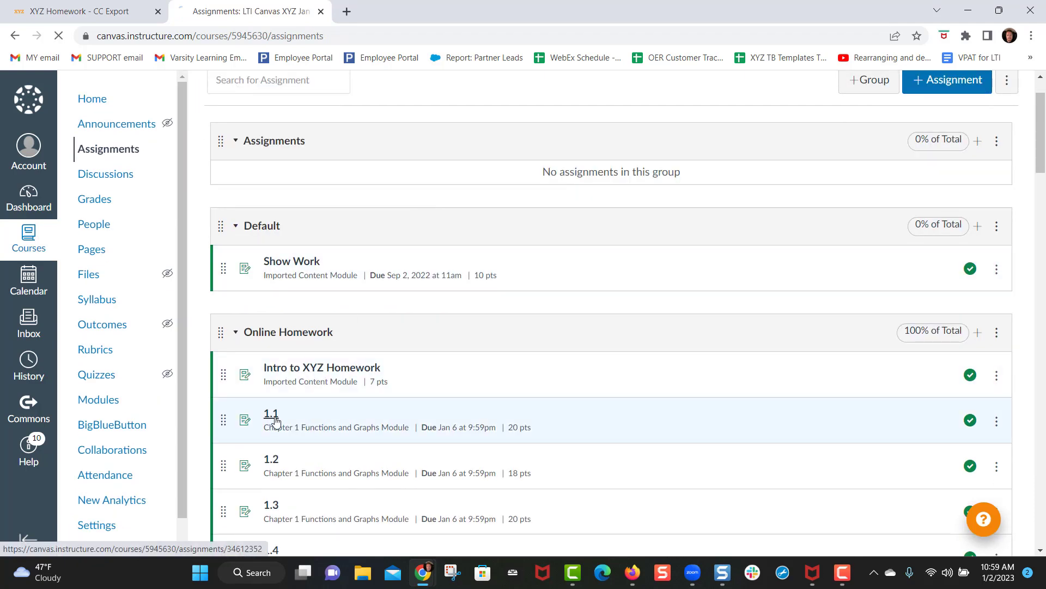
click(271, 414)
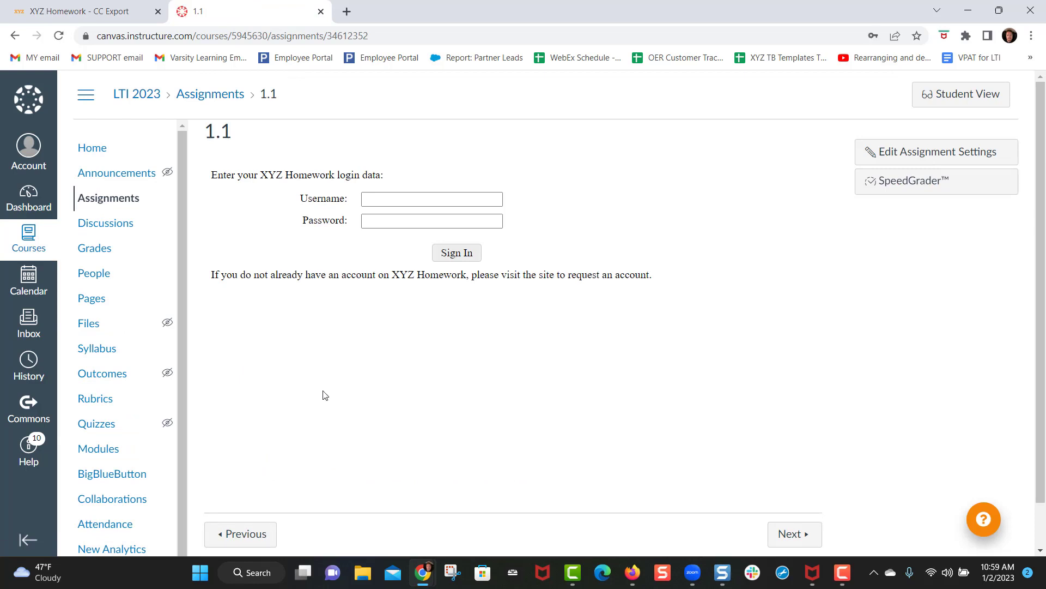
click(431, 199)
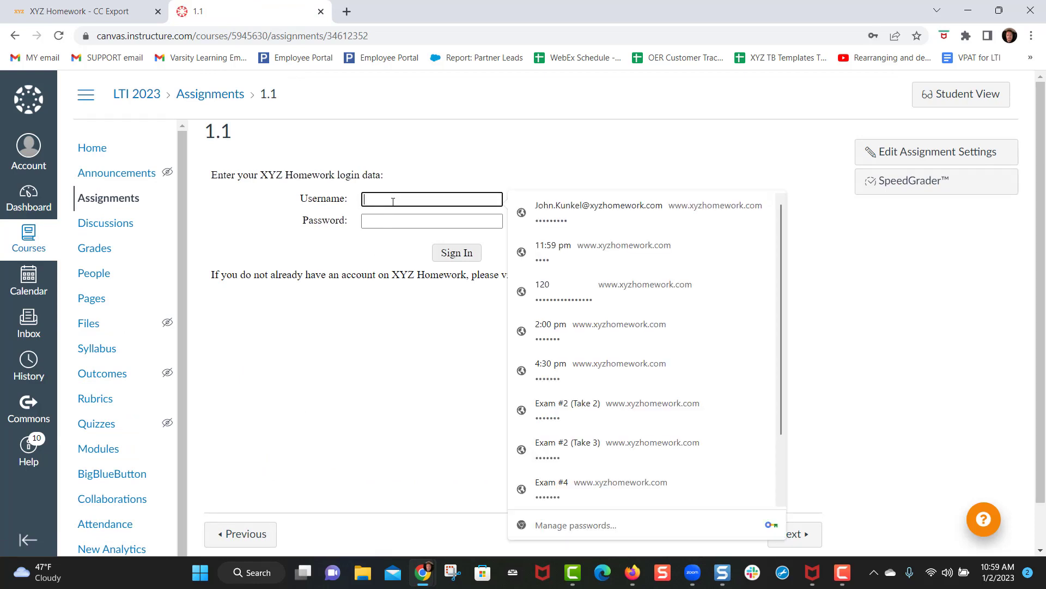
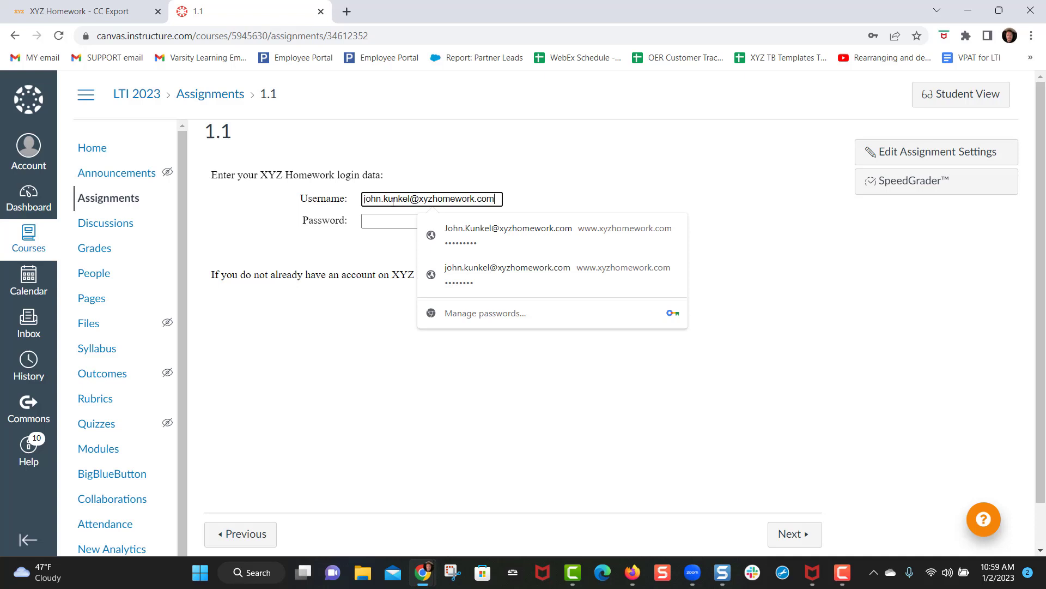
click(431, 220)
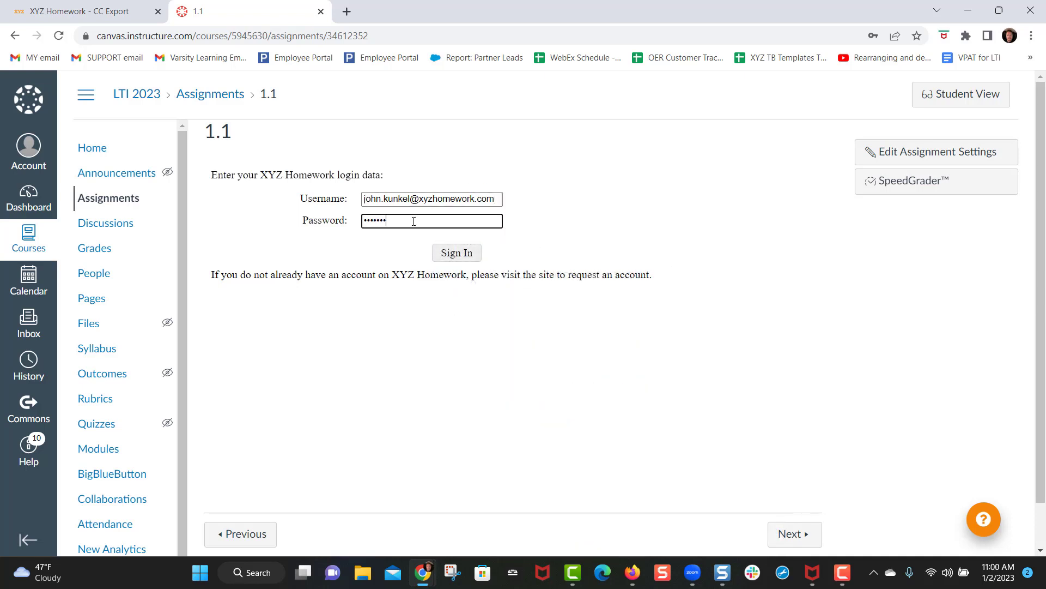
text(••)
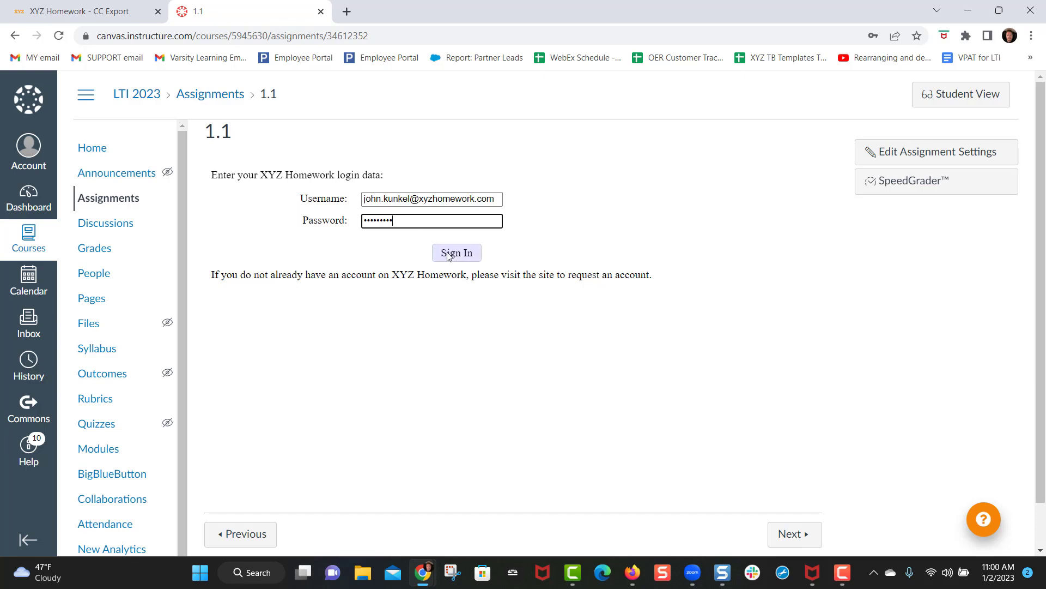
click(456, 253)
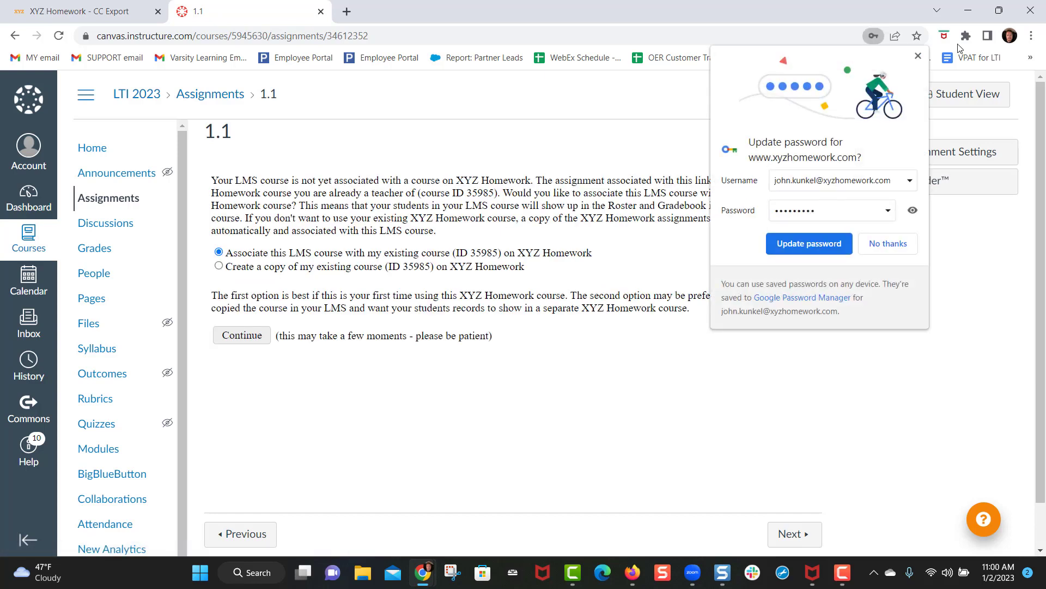
Decline the password prompt and link assignment 1.1 to existing XYZ Homework course 35985
click(886, 243)
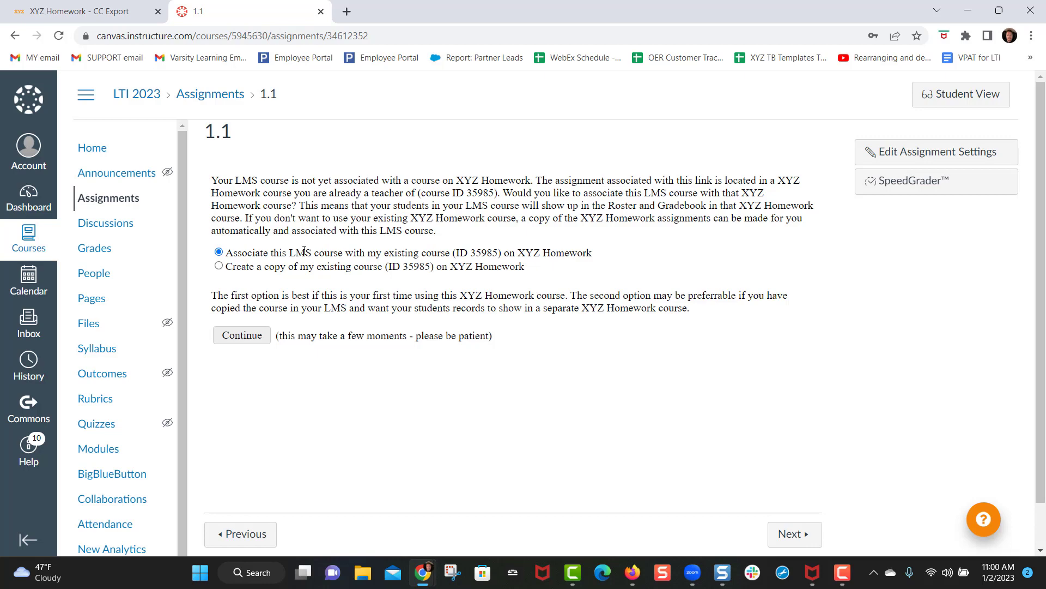
click(81, 12)
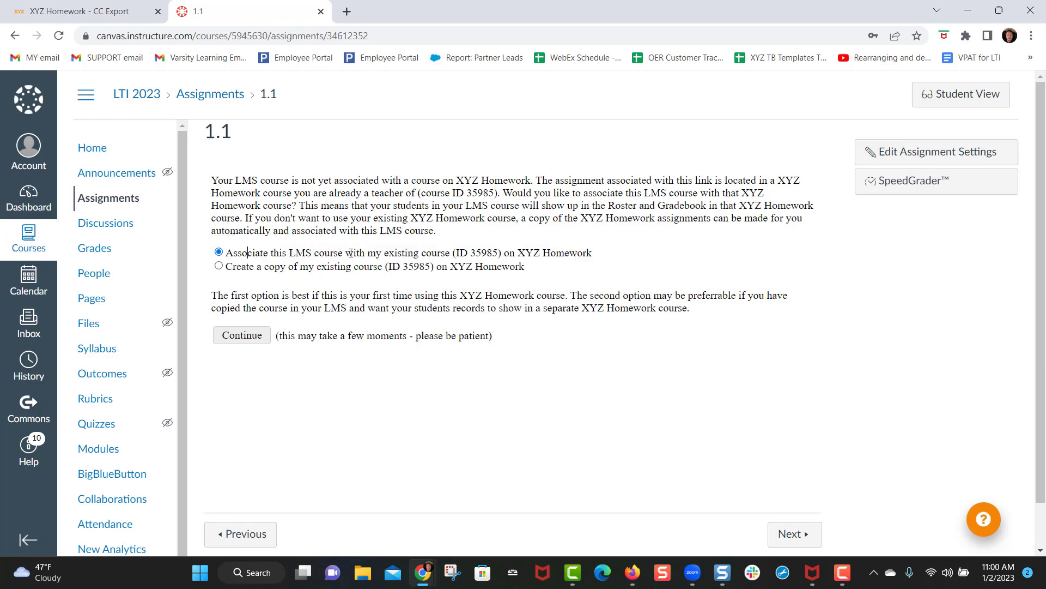
mouse_move(200, 275)
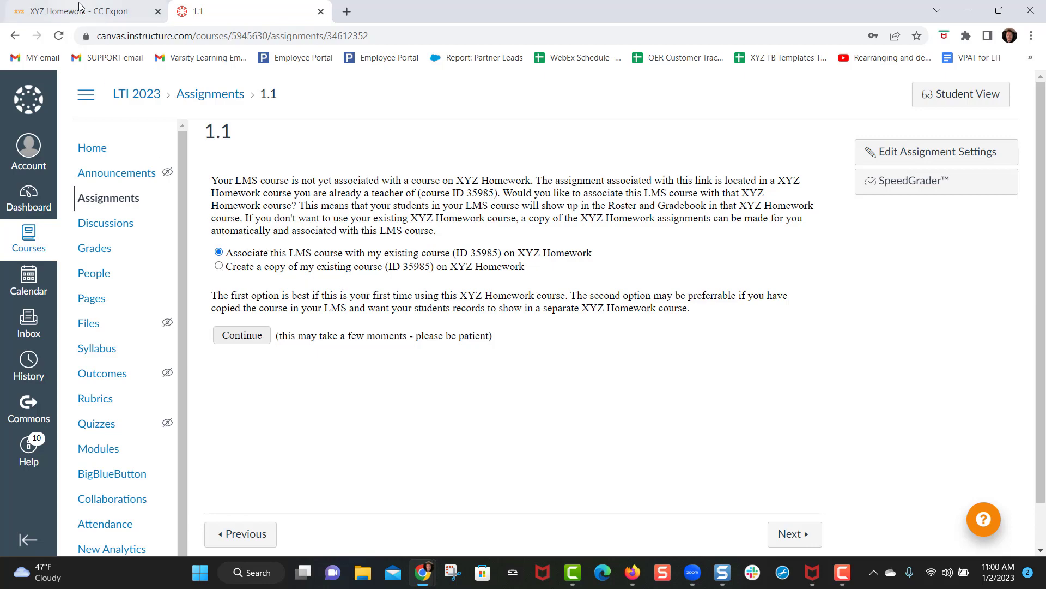
click(80, 11)
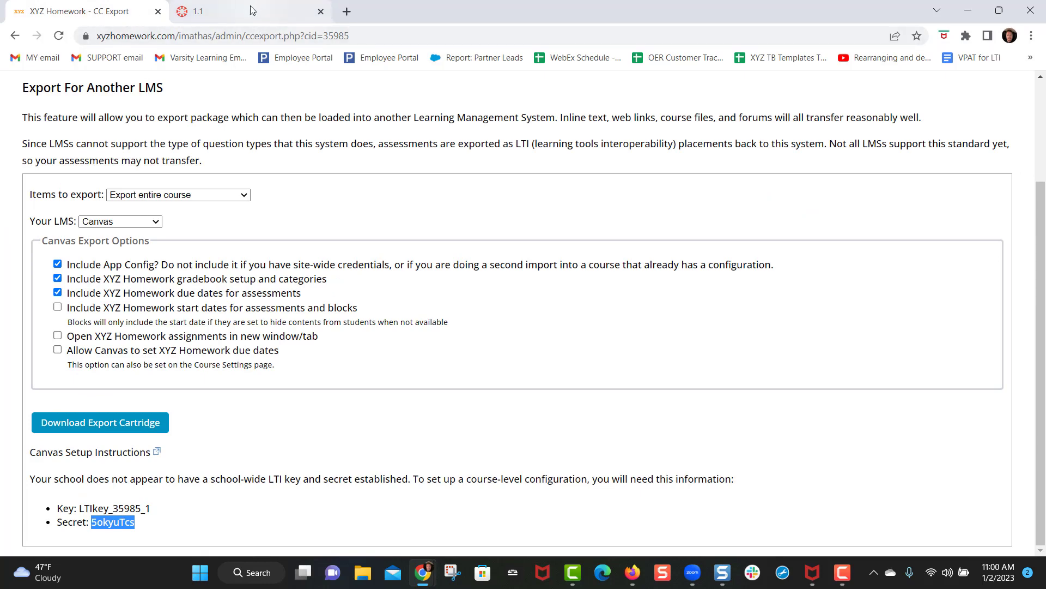
click(227, 11)
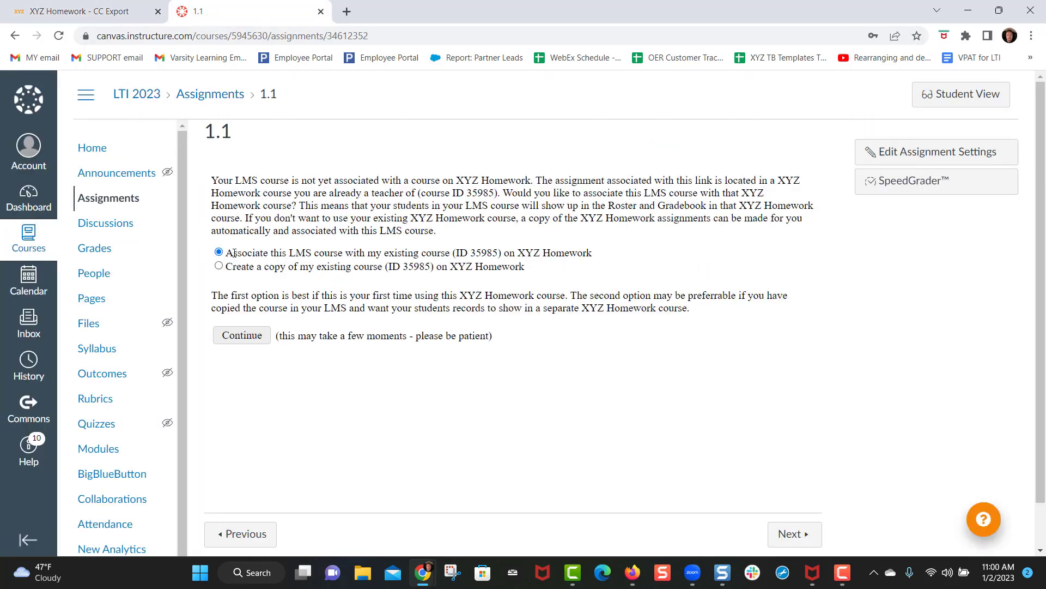
mouse_move(280, 362)
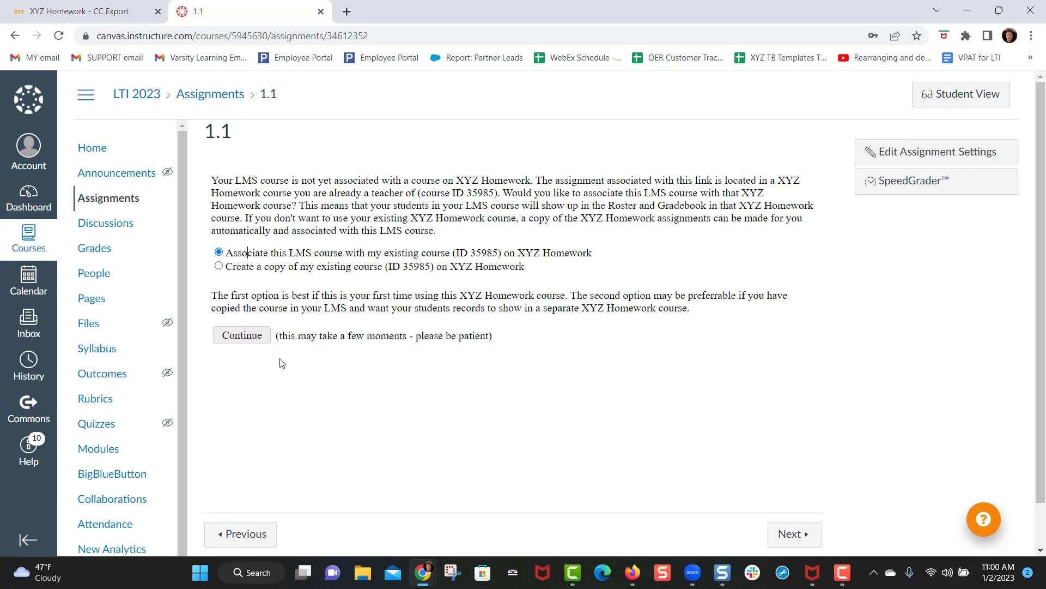
click(241, 335)
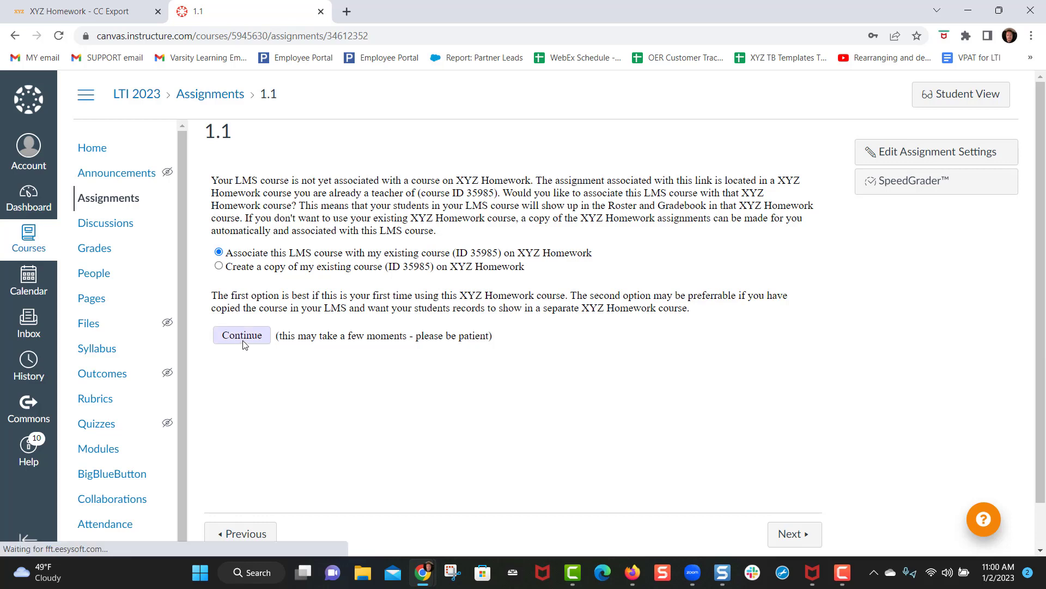
click(241, 335)
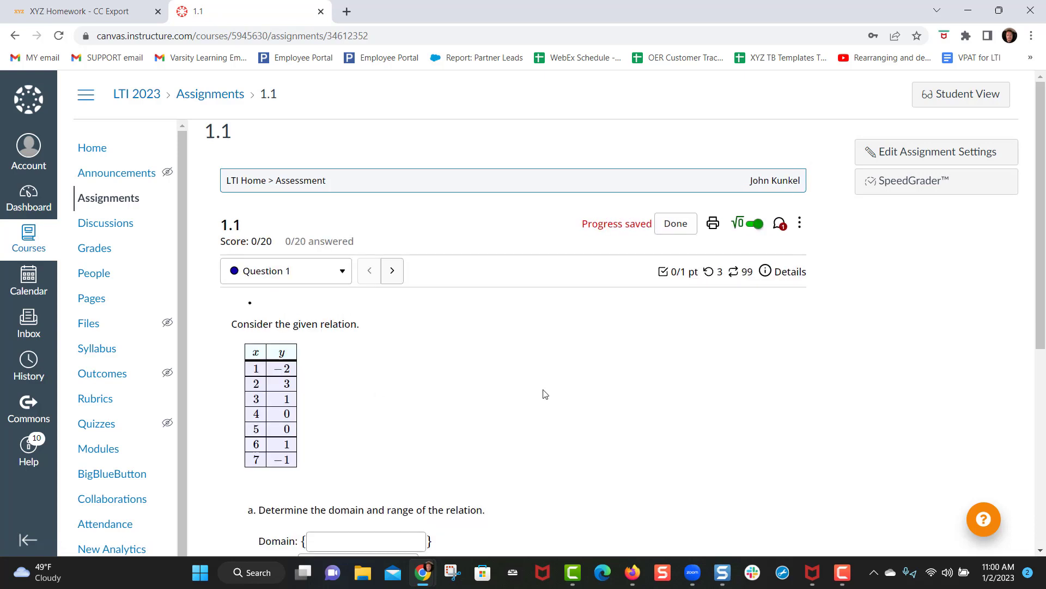
mouse_move(608, 391)
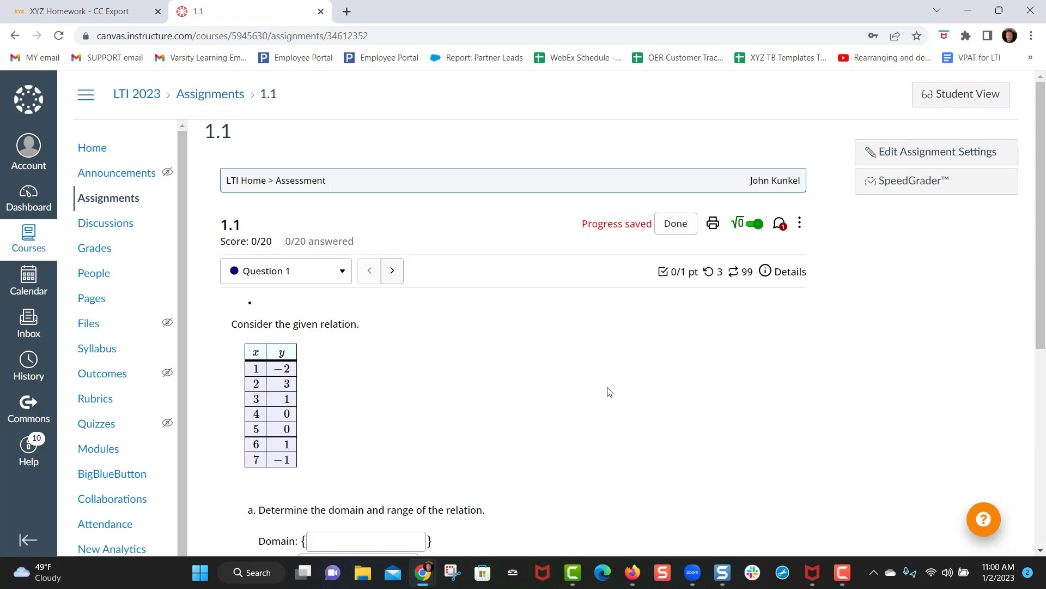
Return to the XYZ Homework CC Export tab once assignment 1.1 has loaded
click(80, 11)
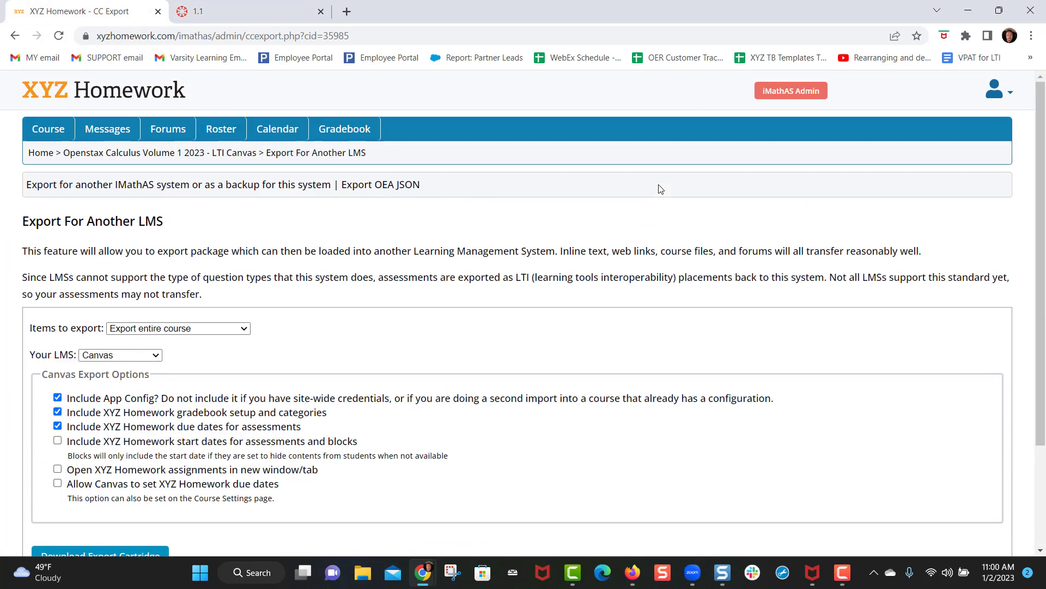